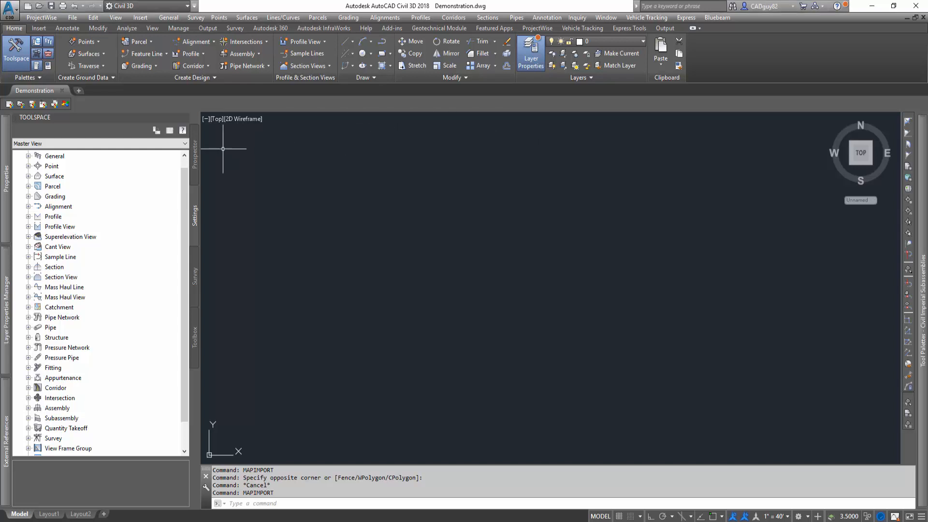
In Drawing Settings, set the zone category to USA, North Carolina.
right_click(56, 157)
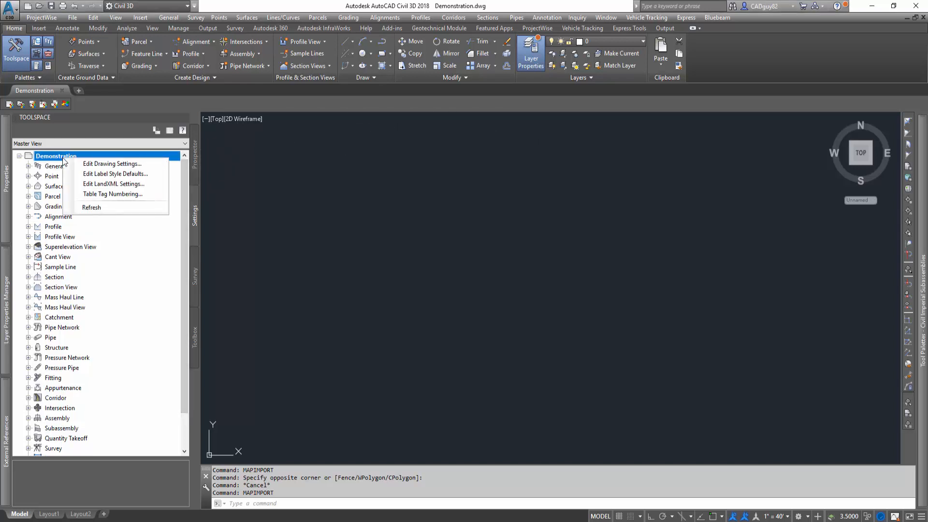
mouse_move(113, 163)
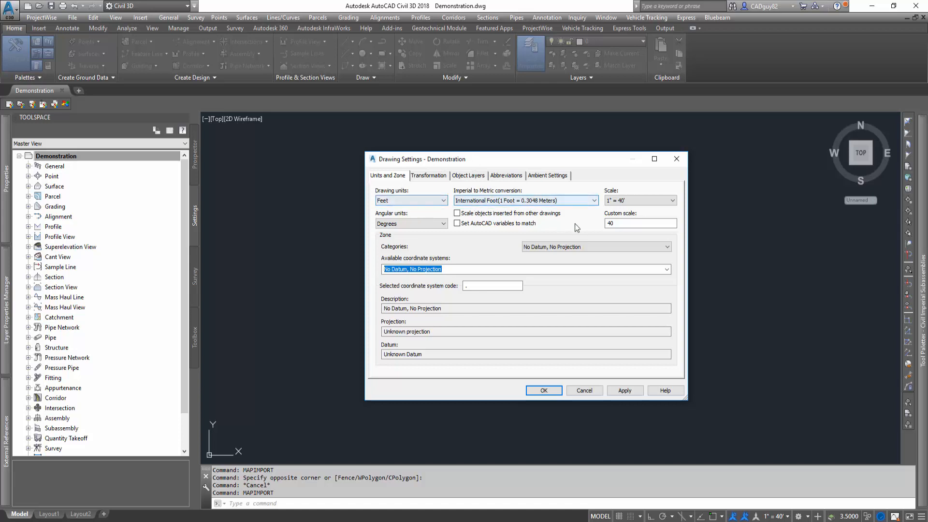
left_click(667, 246)
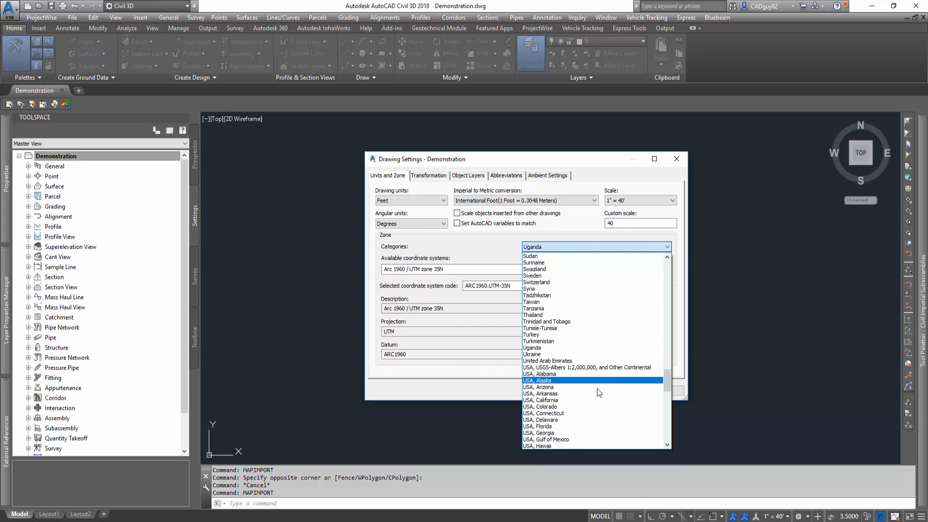
scroll("down", 3)
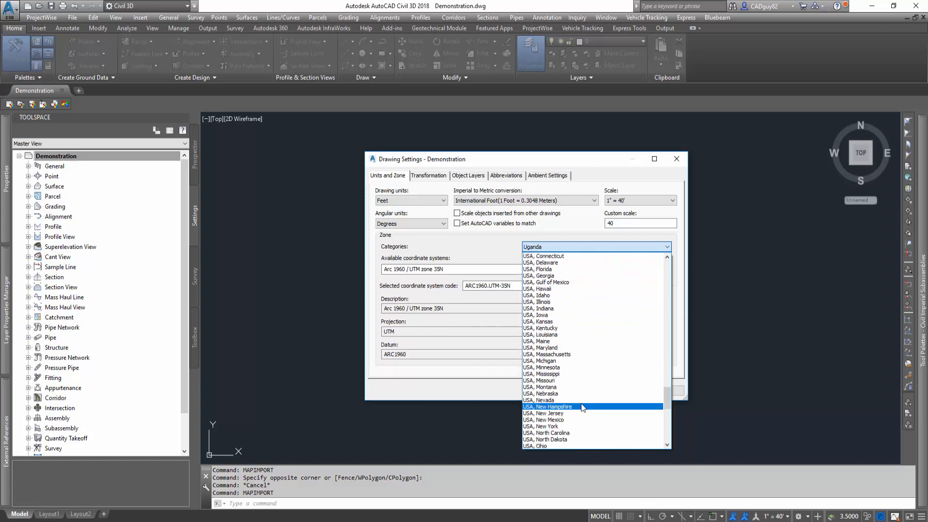
left_click(545, 433)
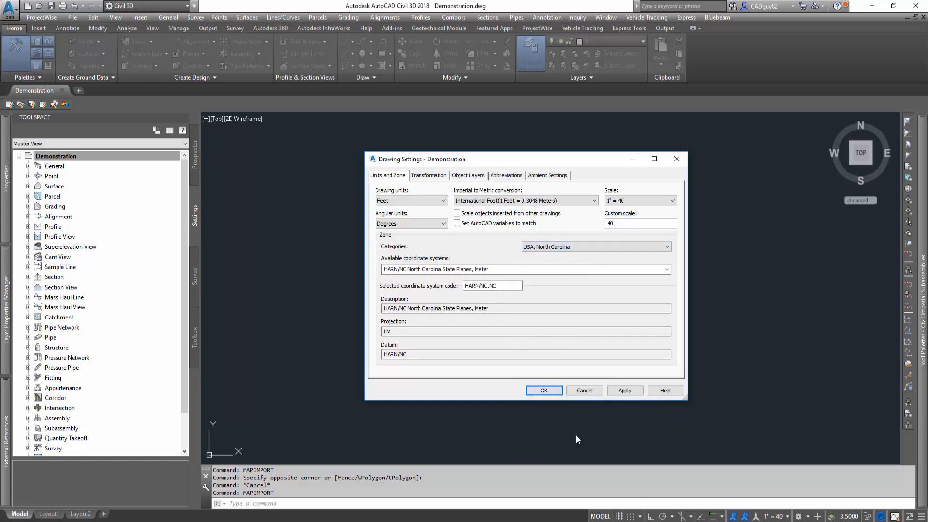
Choose NAD83 North Carolina State Planes, US Foot (NC83F) and apply it to the drawing.
left_click(666, 268)
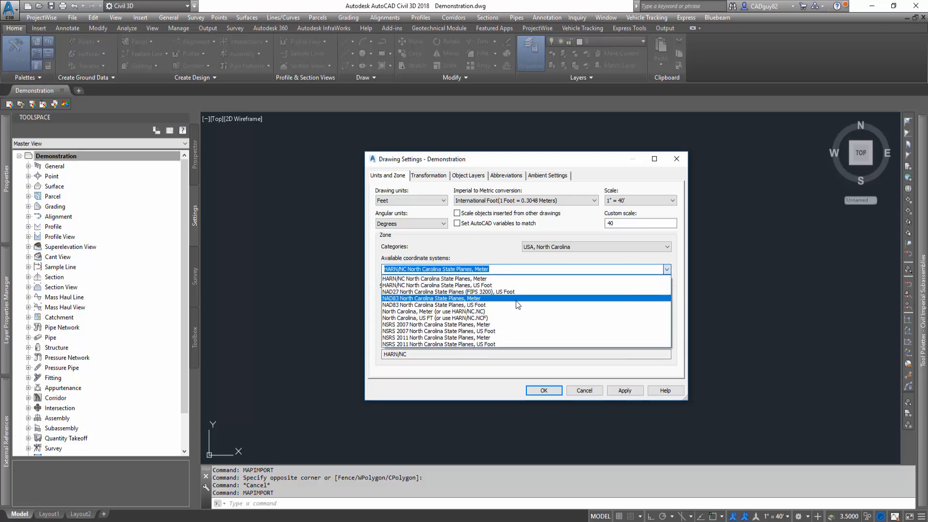
mouse_move(516, 304)
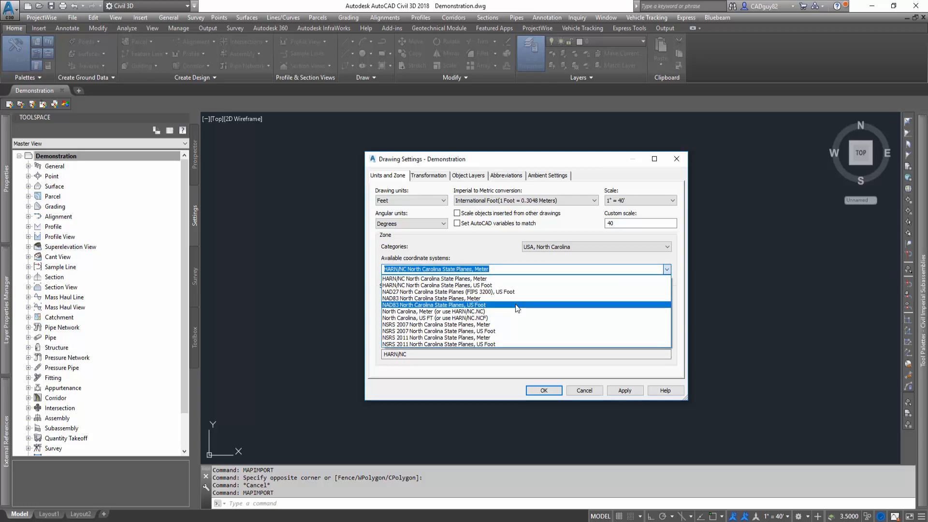
left_click(433, 304)
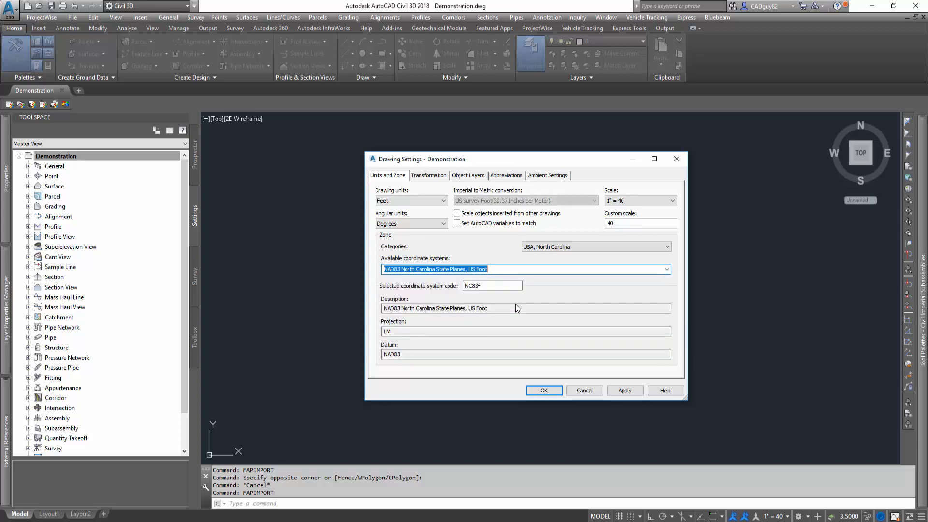
left_click(490, 286)
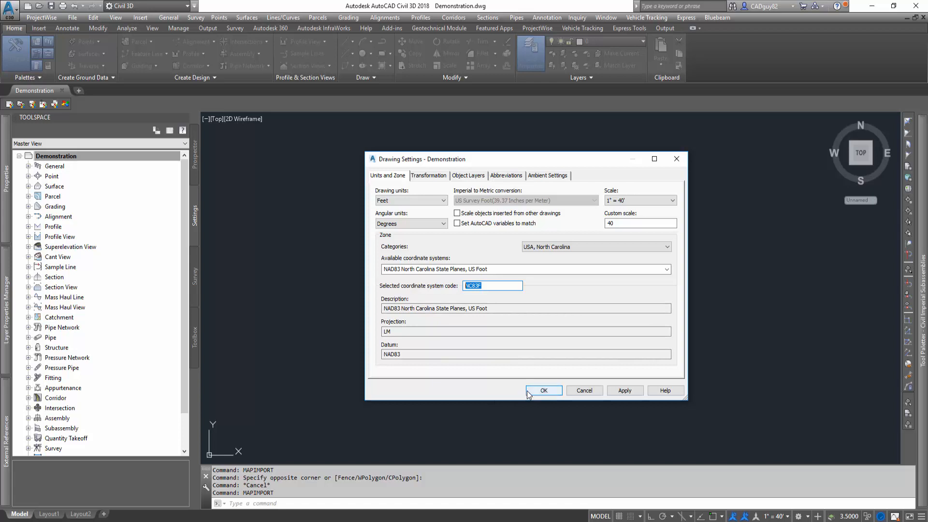
left_click(543, 390)
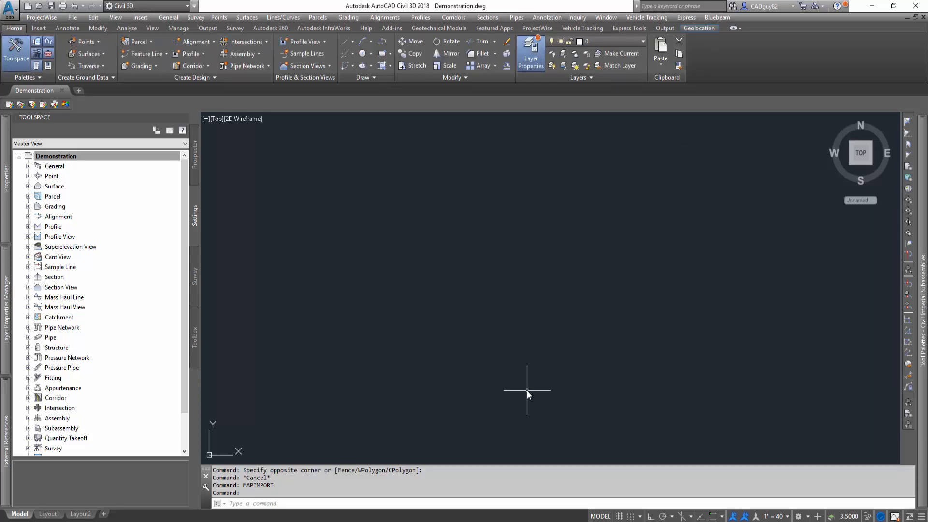
mouse_move(811, 329)
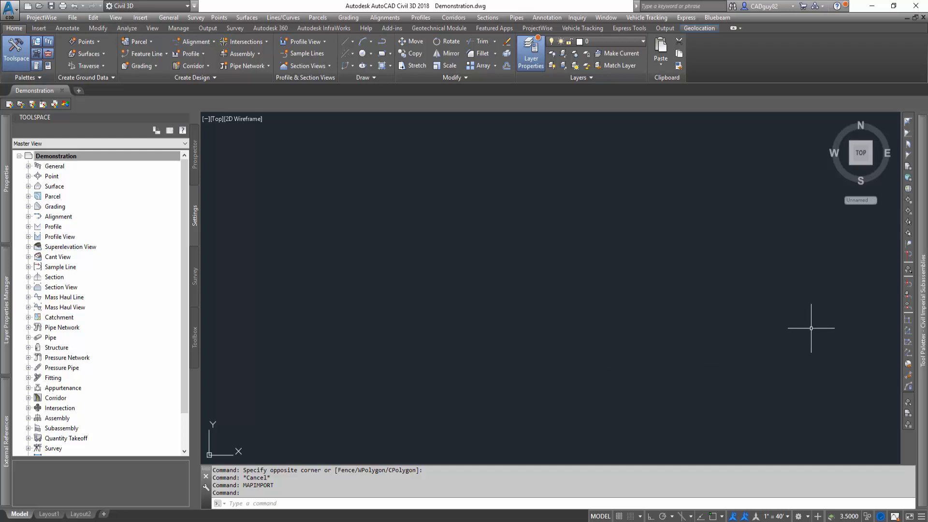
Run MAPIMPORT and choose the sewer gravity mains, sewer manholes and water lines ESRI shapefiles.
type("MAPIMPO")
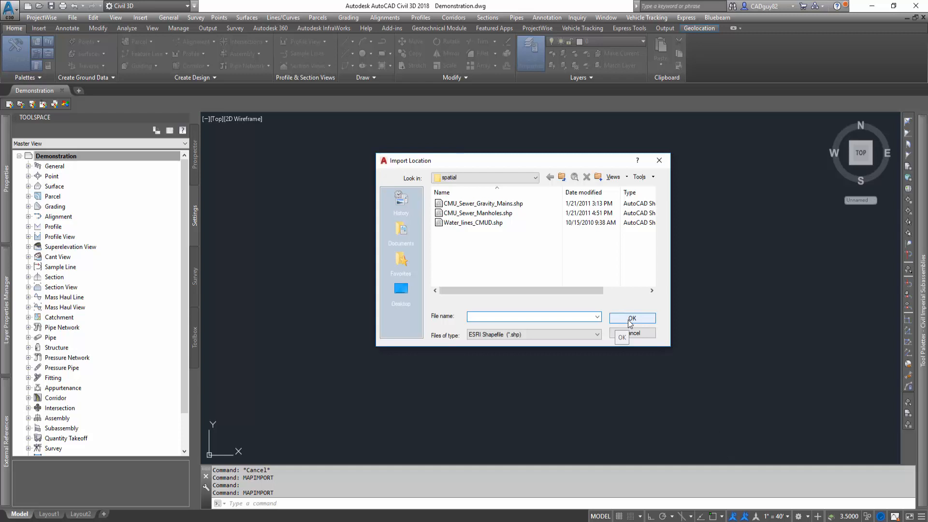
left_click(596, 334)
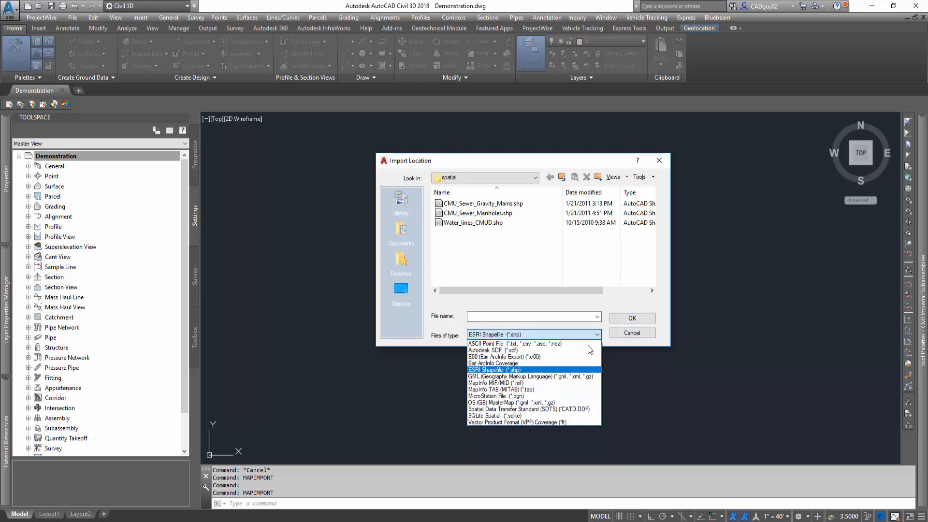
mouse_move(515, 343)
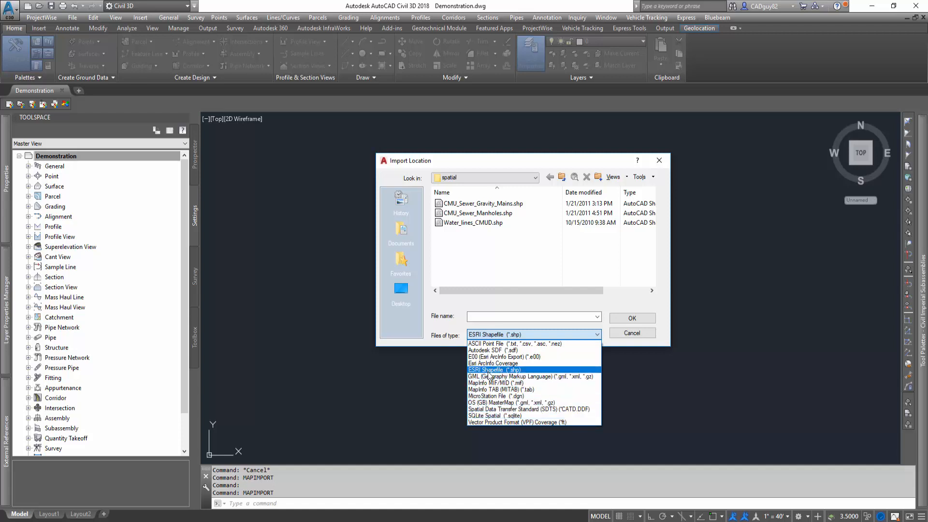
left_click(494, 369)
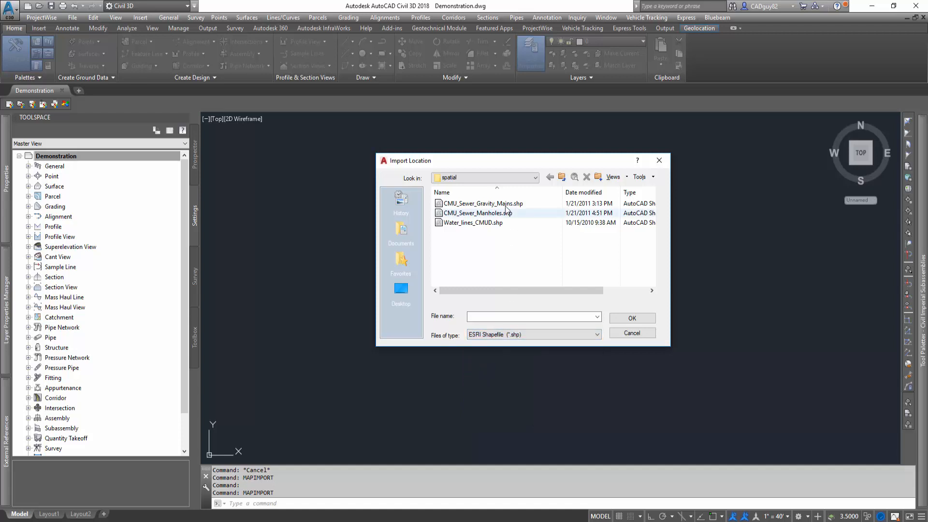
left_click(481, 203)
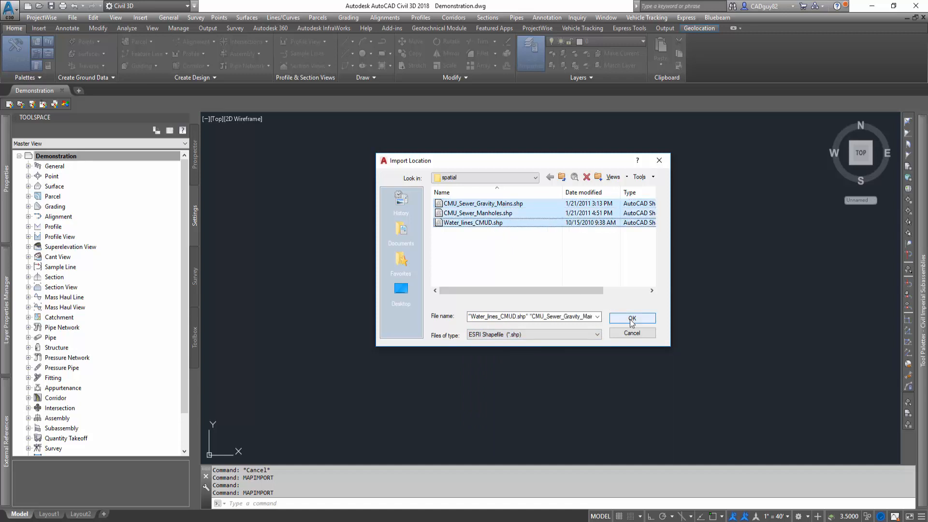
left_click(631, 318)
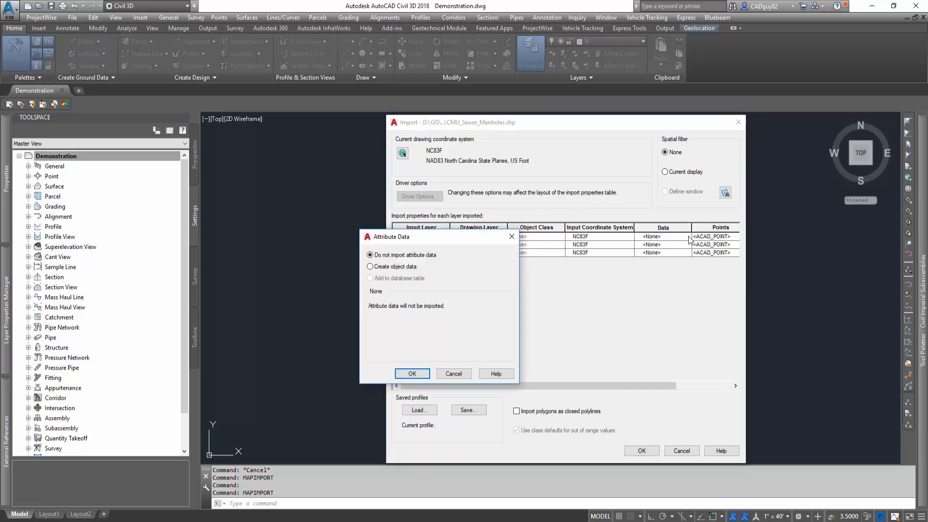
Set the gravity mains, manholes and water lines layers to create object data from attributes.
left_click(370, 267)
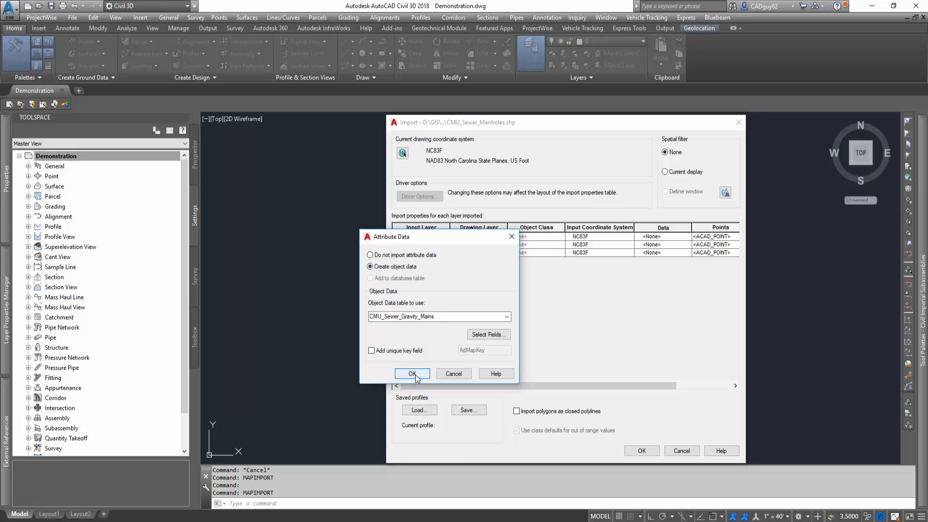
left_click(370, 254)
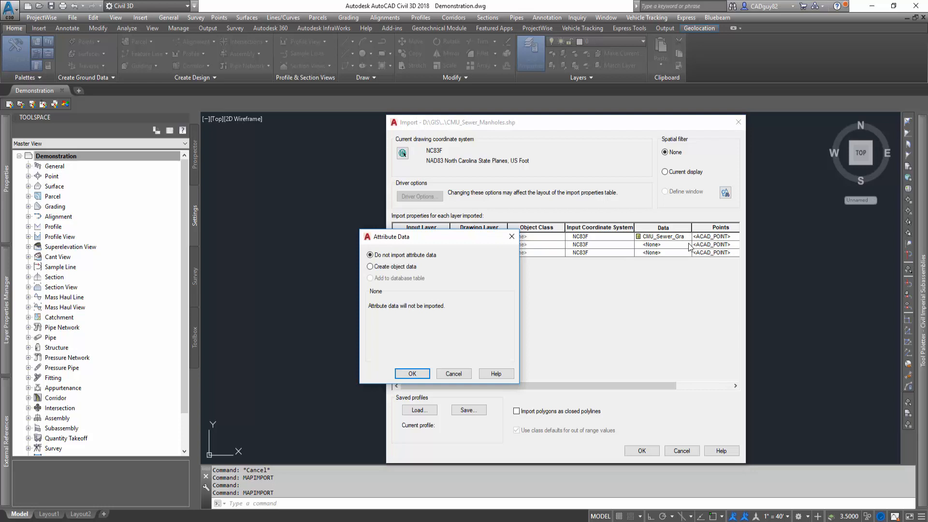
left_click(370, 266)
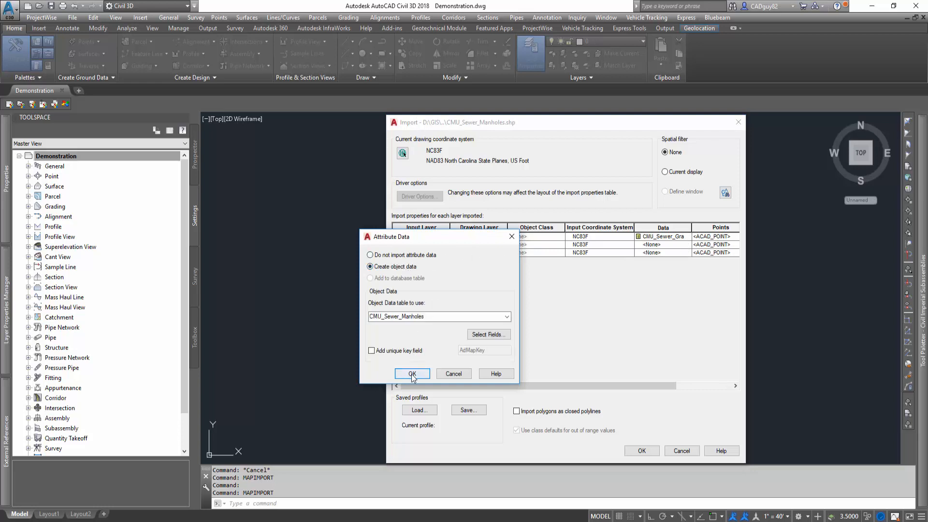
left_click(412, 373)
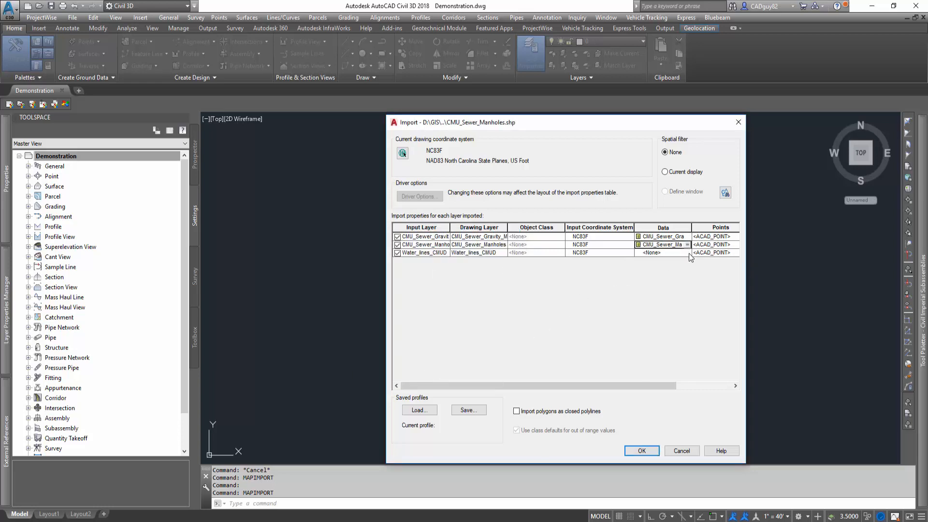
left_click(684, 245)
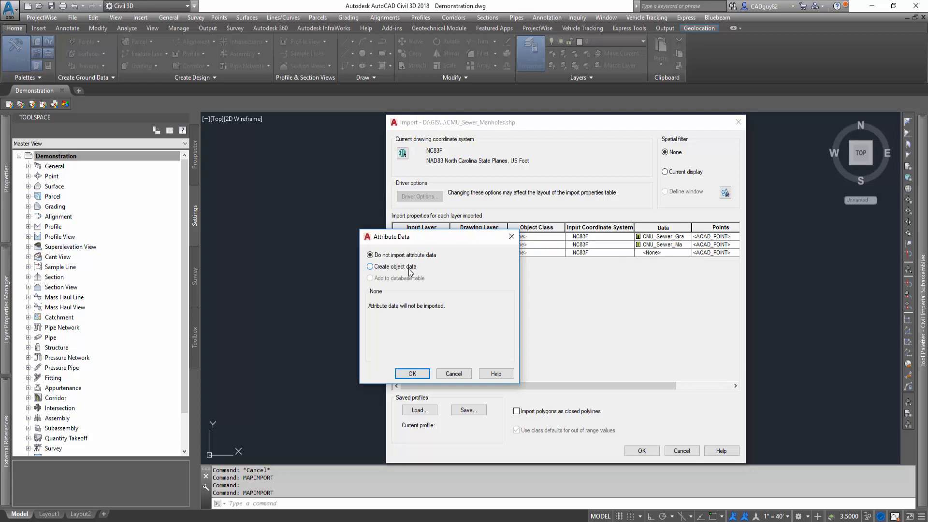
left_click(411, 373)
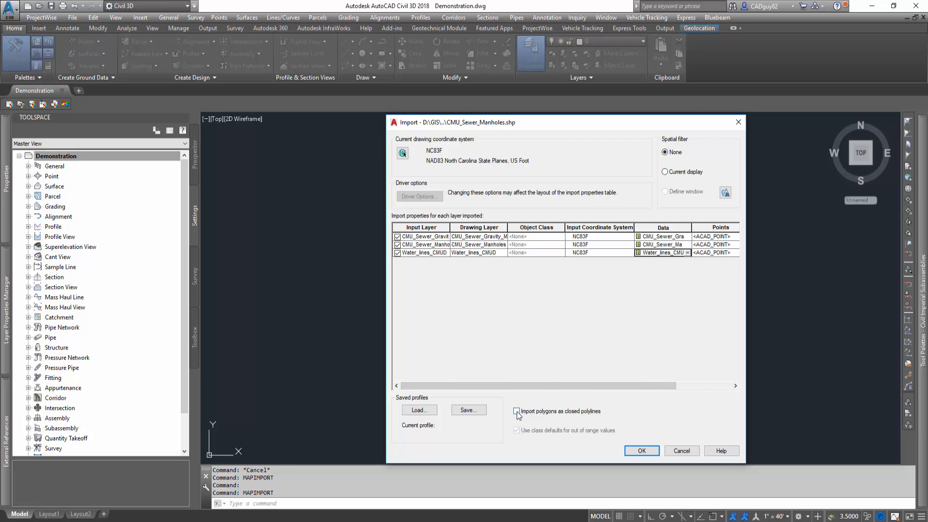
Import polygons as closed polylines with no spatial filter and run the import (133875 objects).
left_click(516, 410)
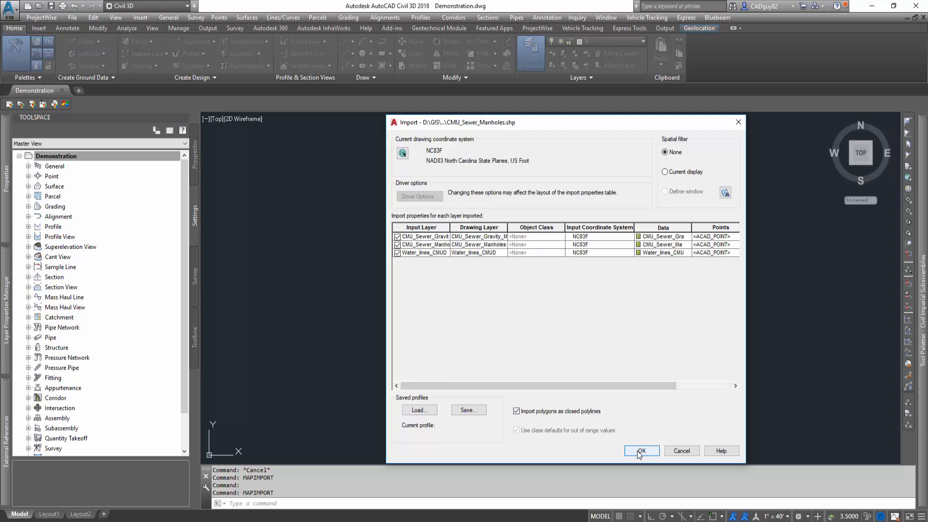
left_click(641, 451)
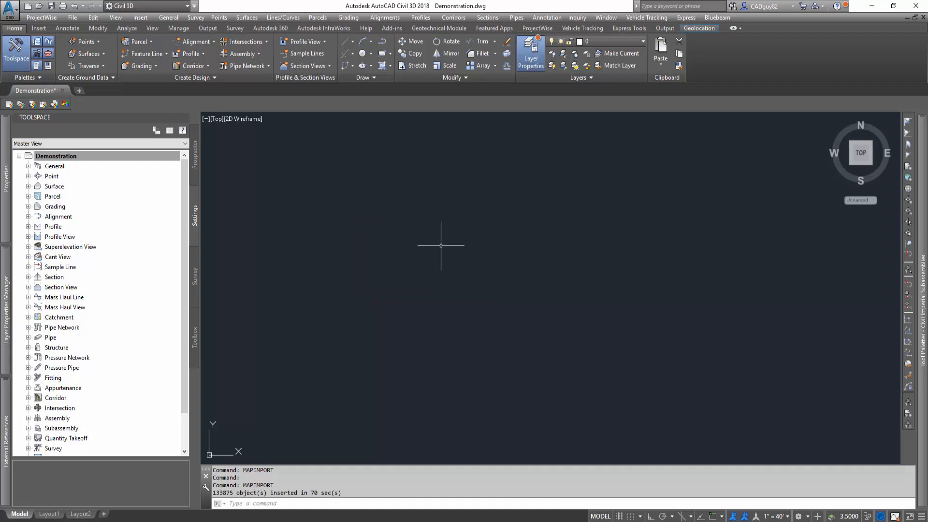
Zoom to extents and bring up the Geolocation background map choices for the imported network.
type("Zoom")
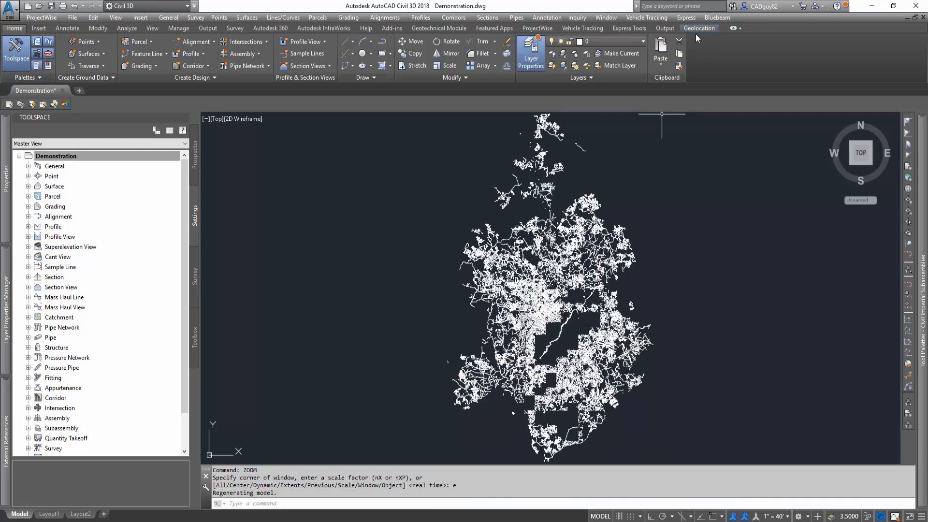
left_click(697, 28)
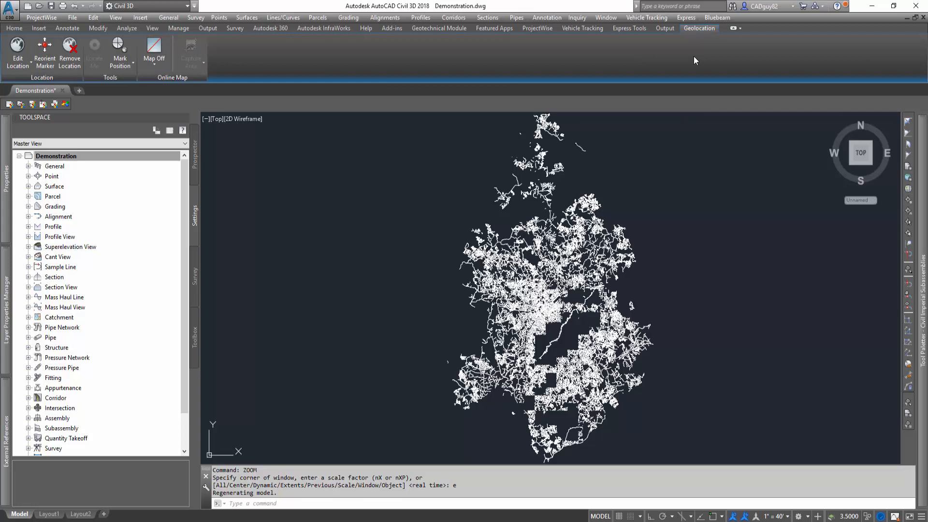
left_click(154, 59)
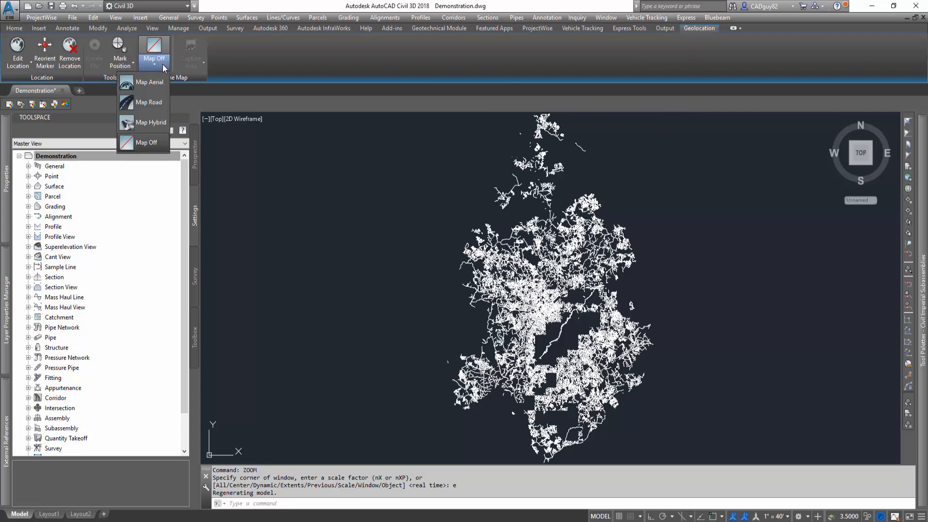
mouse_move(149, 82)
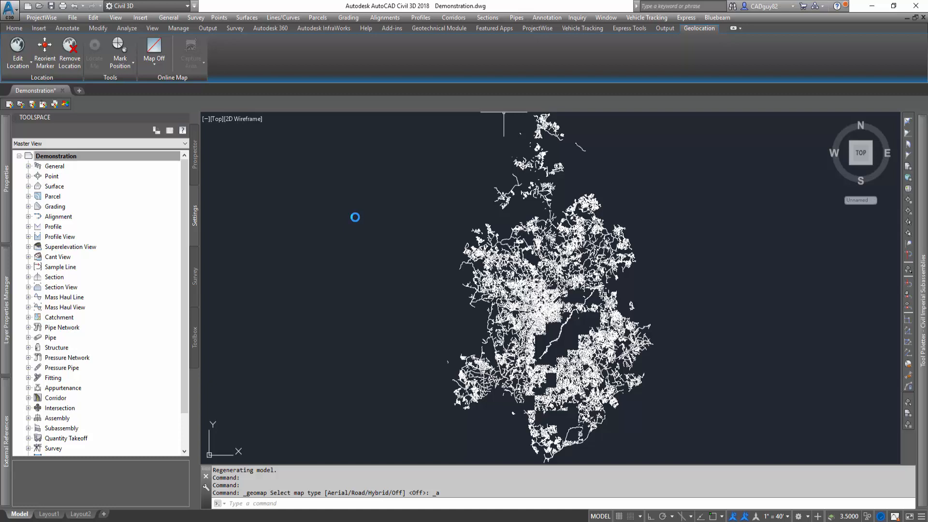
mouse_move(431, 270)
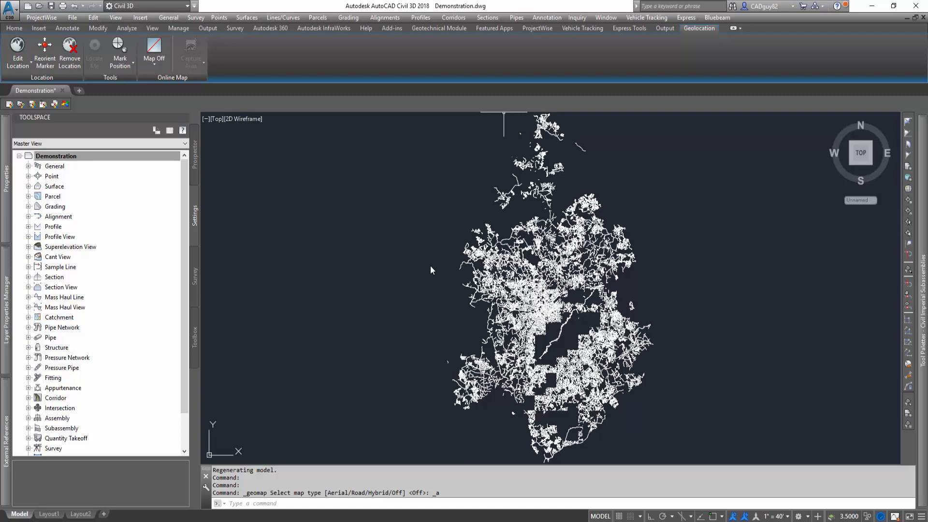
mouse_move(680, 254)
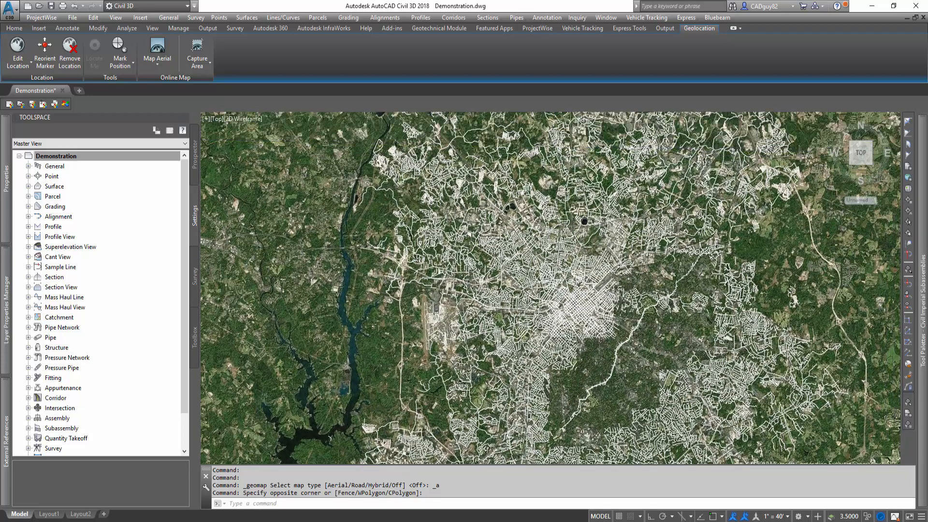
Show aerial imagery behind a closer downtown view of the linework.
left_click(157, 50)
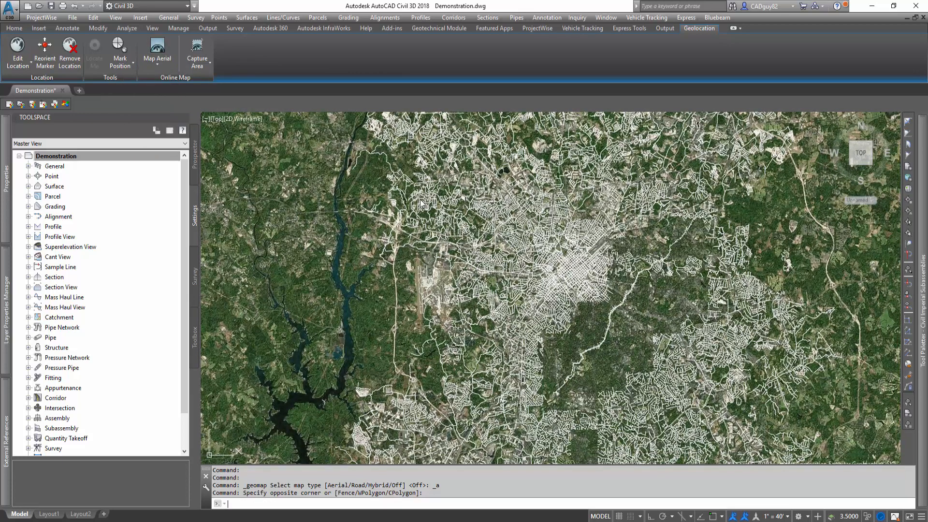
left_click(157, 53)
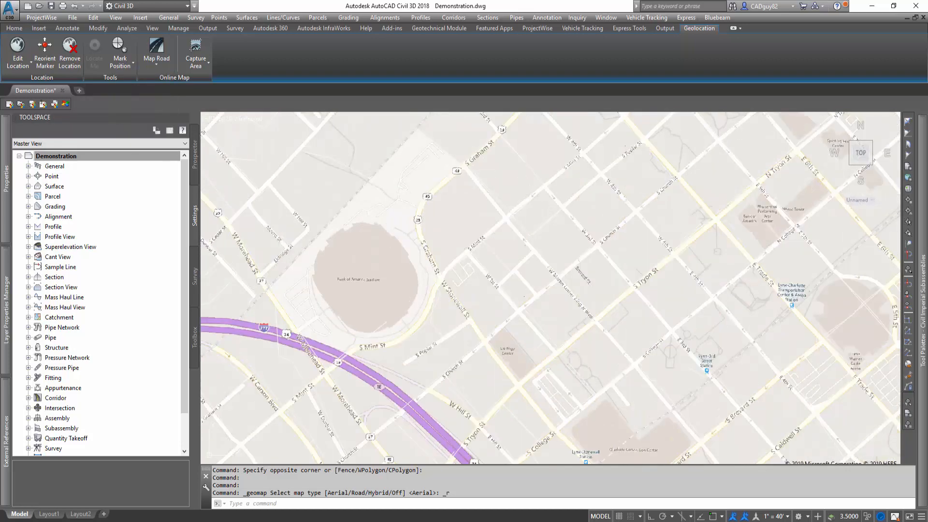
left_click(156, 58)
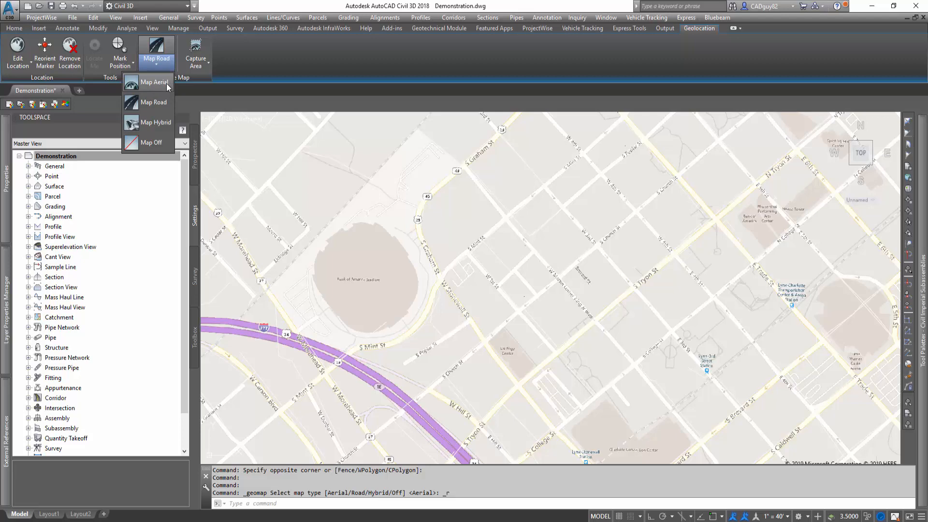
left_click(153, 81)
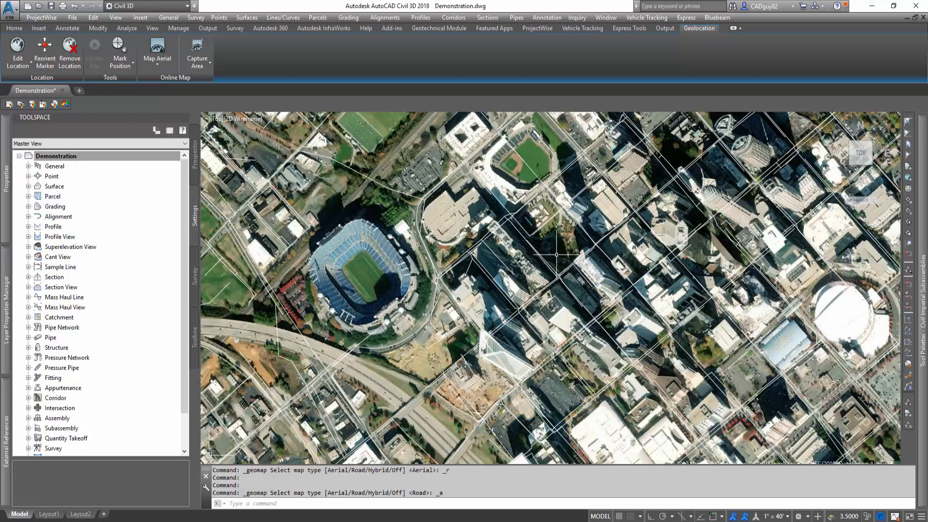
Draw a project boundary rectangle around downtown and turn the background map off.
type("rec")
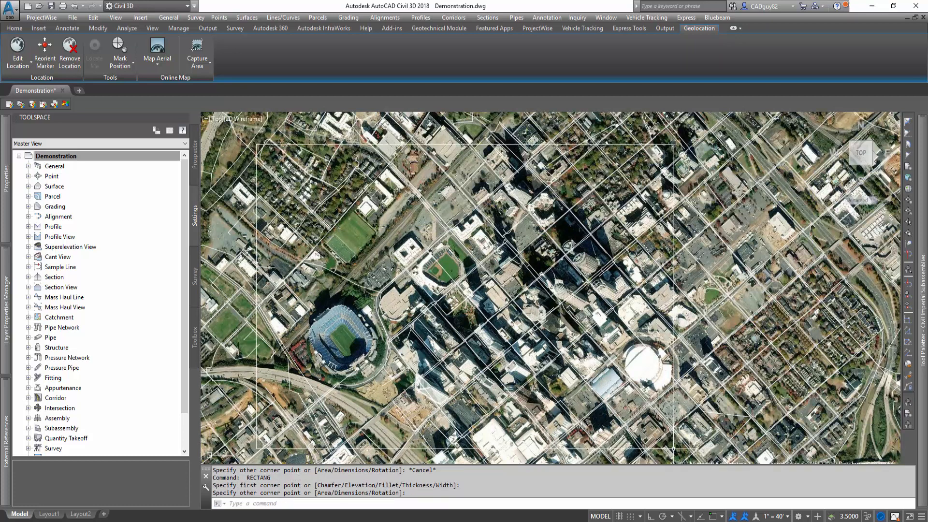
left_click(157, 50)
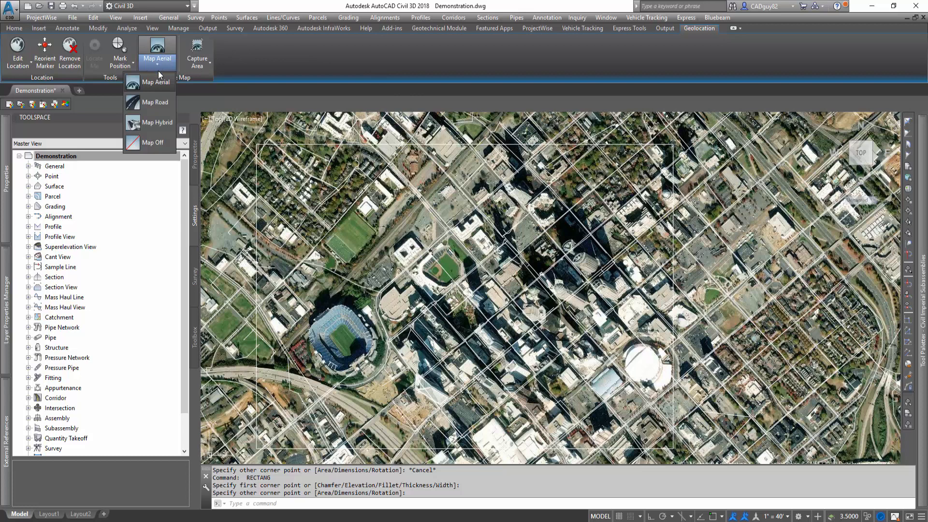
left_click(152, 143)
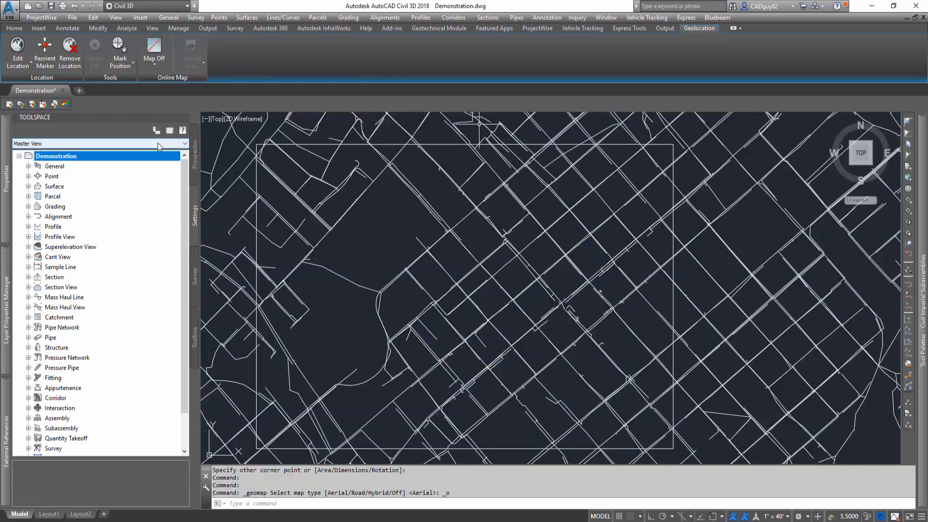
mouse_move(404, 230)
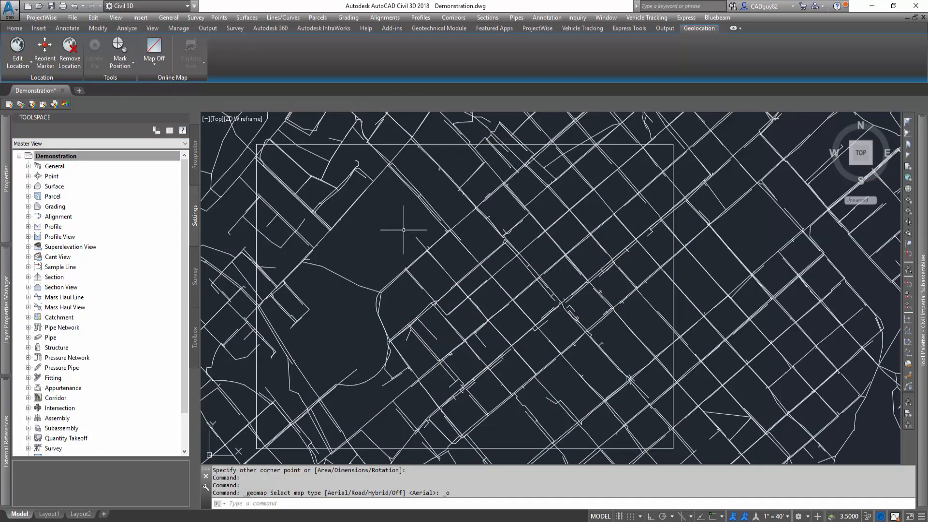
Select similar and erase all imported linework, leaving the boundary rectangle, then zoom extents and begin MAPIMPORT.
left_click_drag(402, 230, 326, 399)
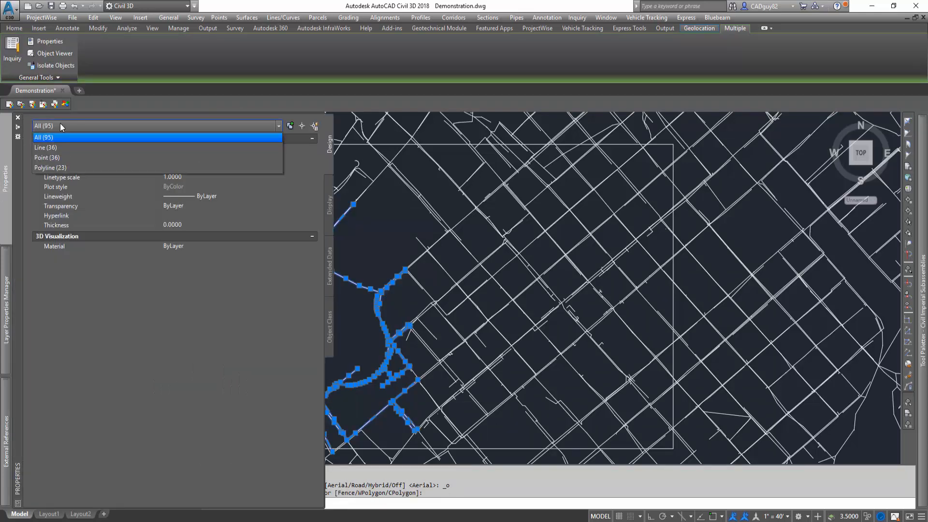
left_click(43, 137)
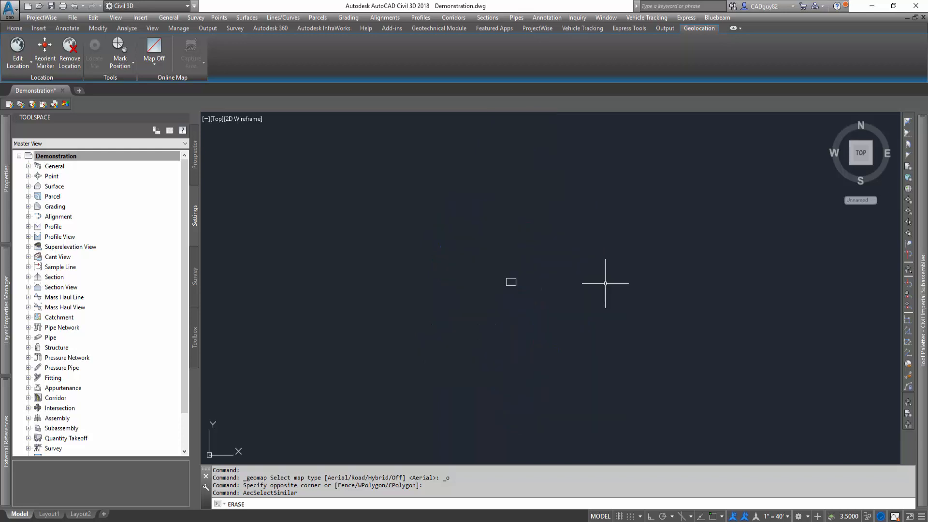
type("z")
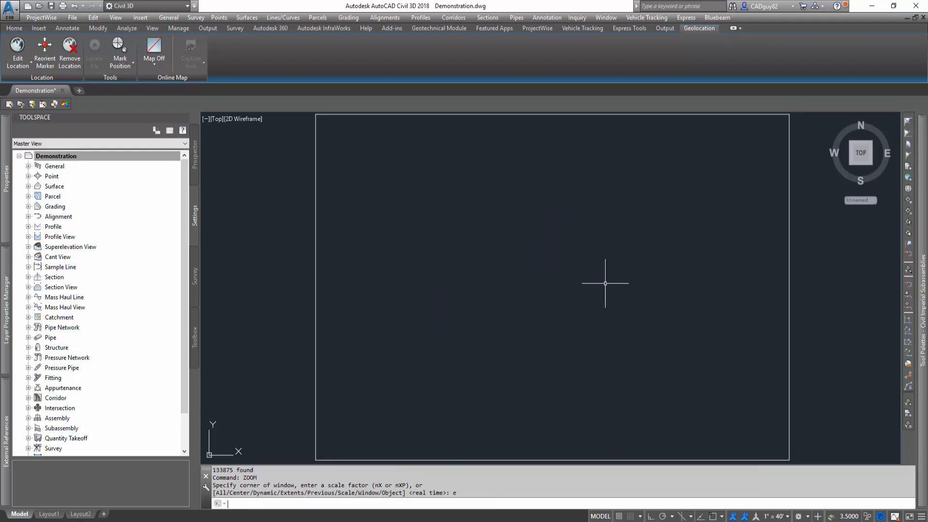
type("MAp")
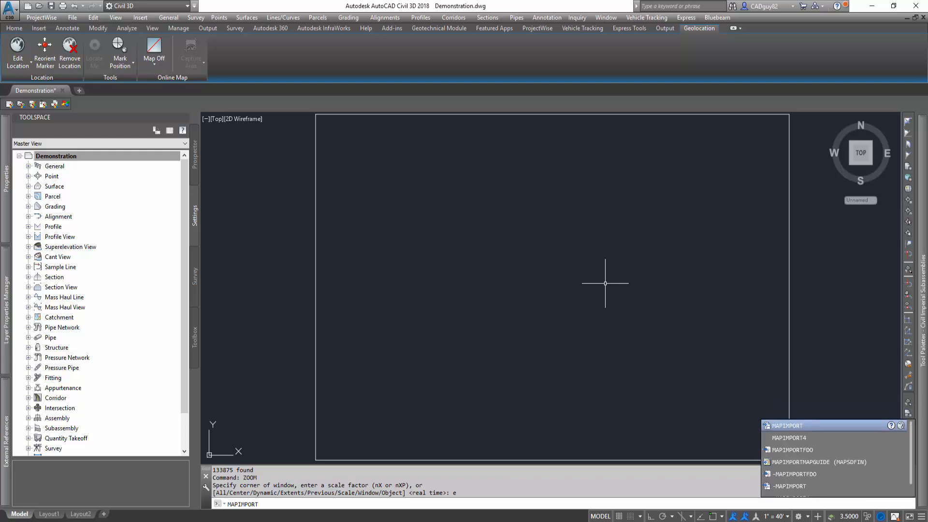
Choose the three sewer and water shapefiles again for the re-import.
left_click(787, 425)
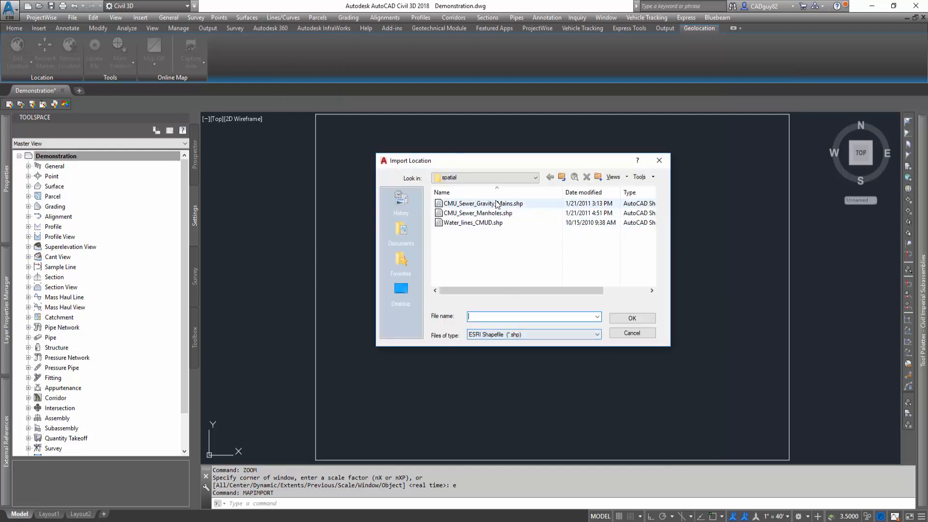
left_click(473, 222)
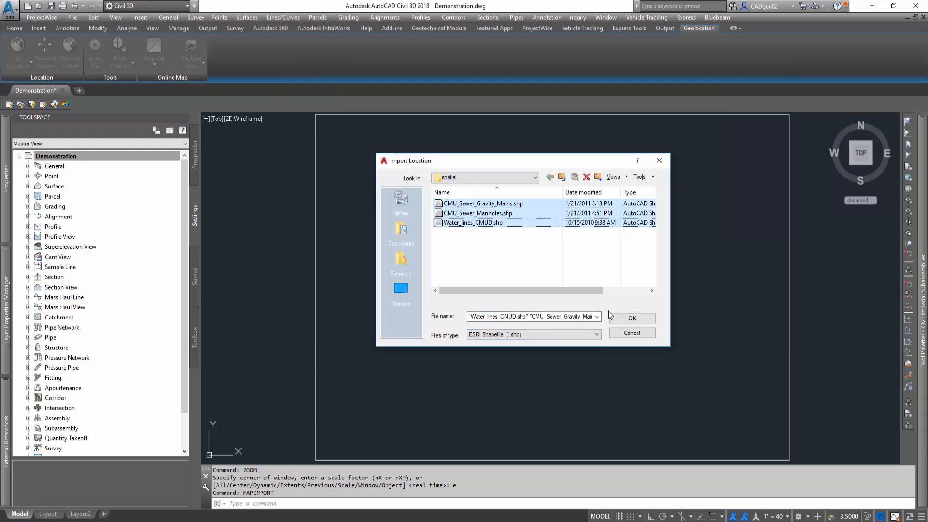
left_click(631, 318)
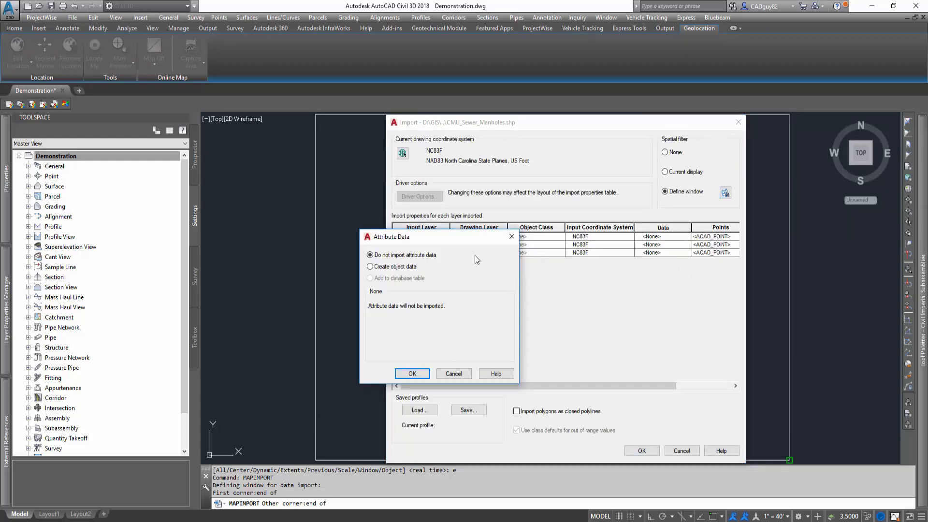
Keep each layer's attributes as object data, import polygons as closed polylines, and run the clipped import (1247 objects).
left_click(413, 373)
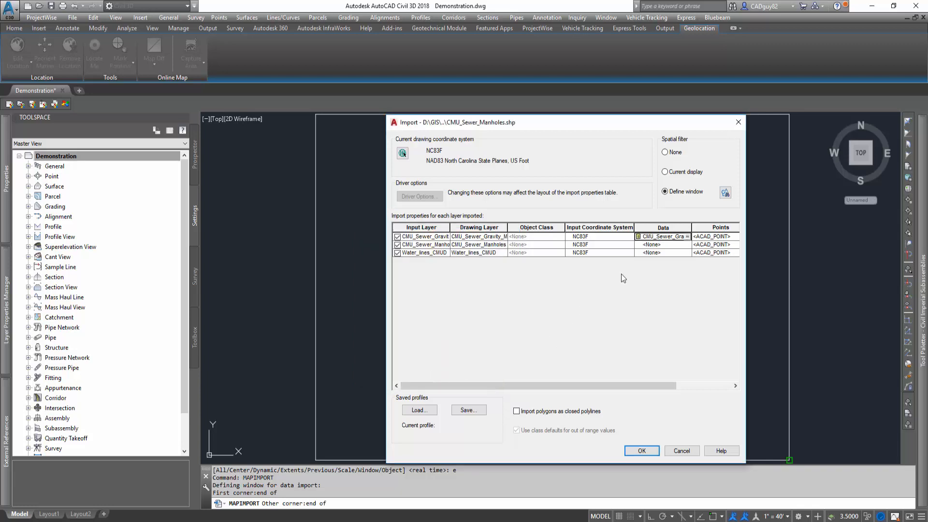
left_click(686, 236)
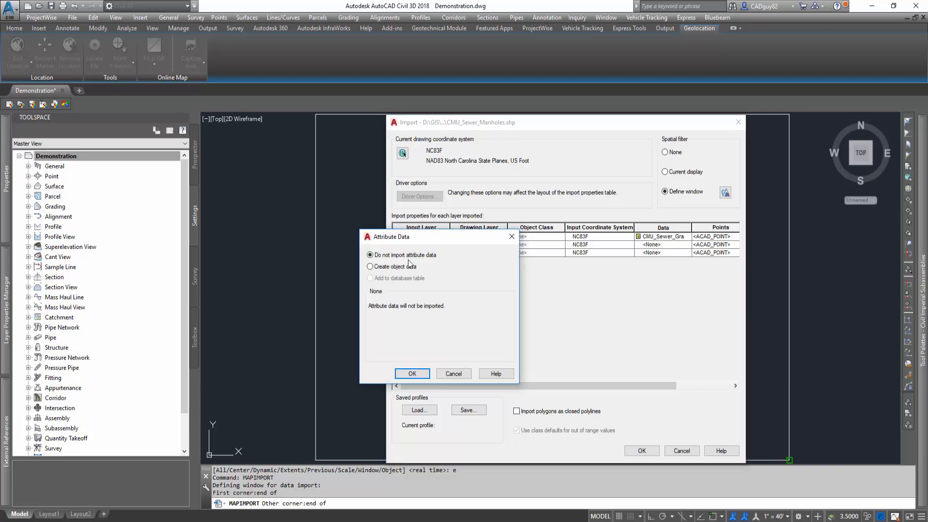
left_click(413, 373)
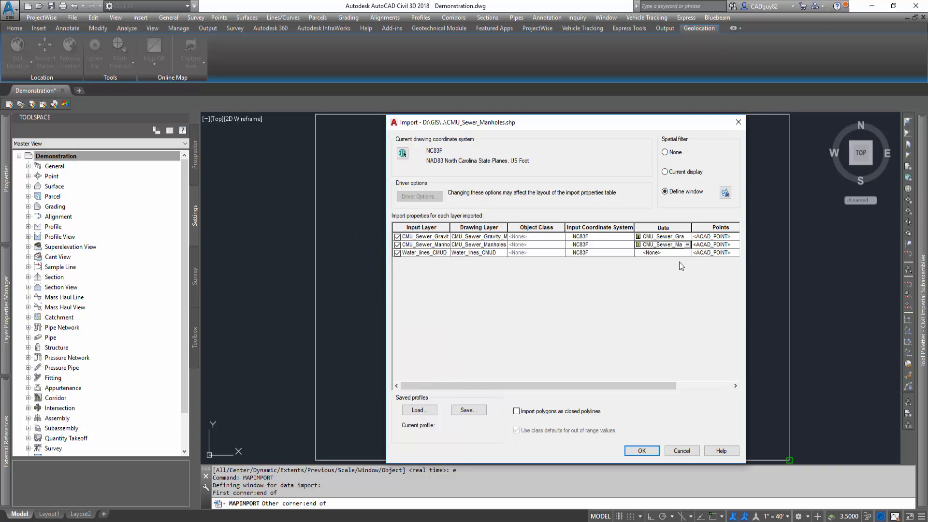
left_click(650, 252)
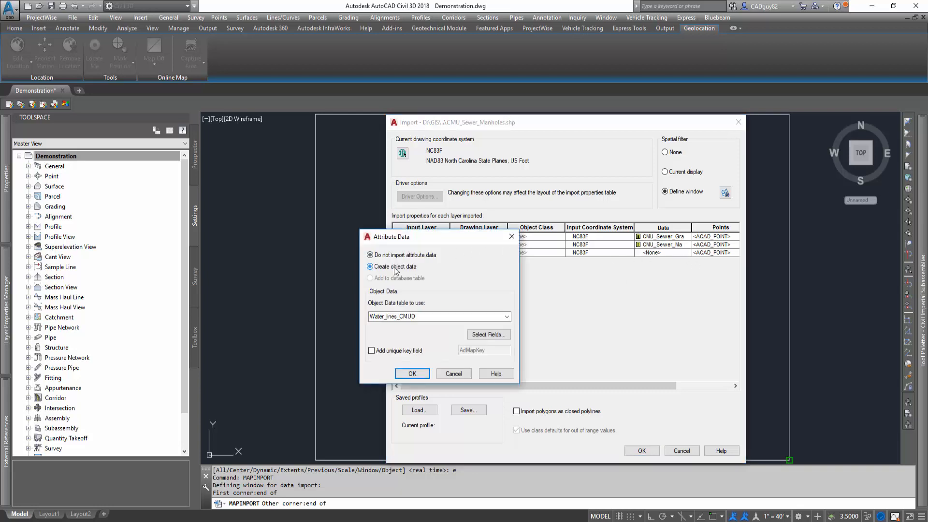
left_click(412, 373)
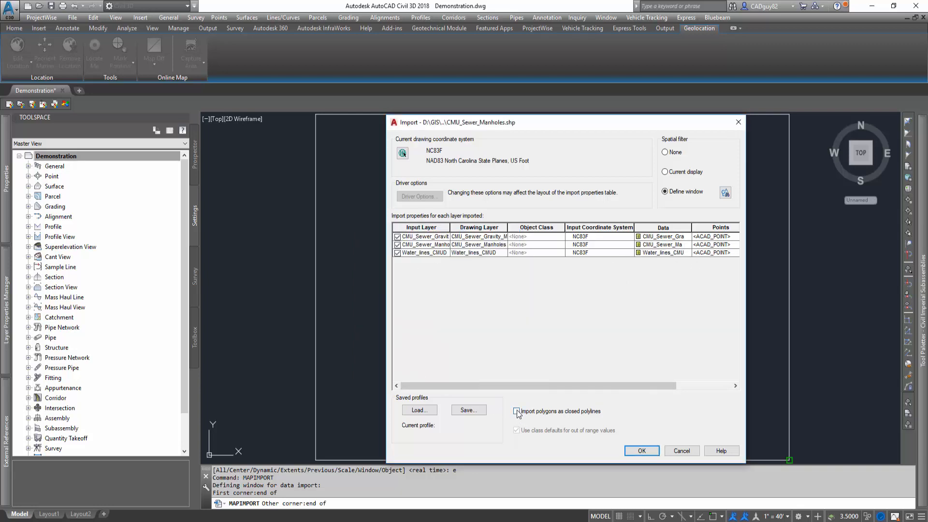
left_click(516, 411)
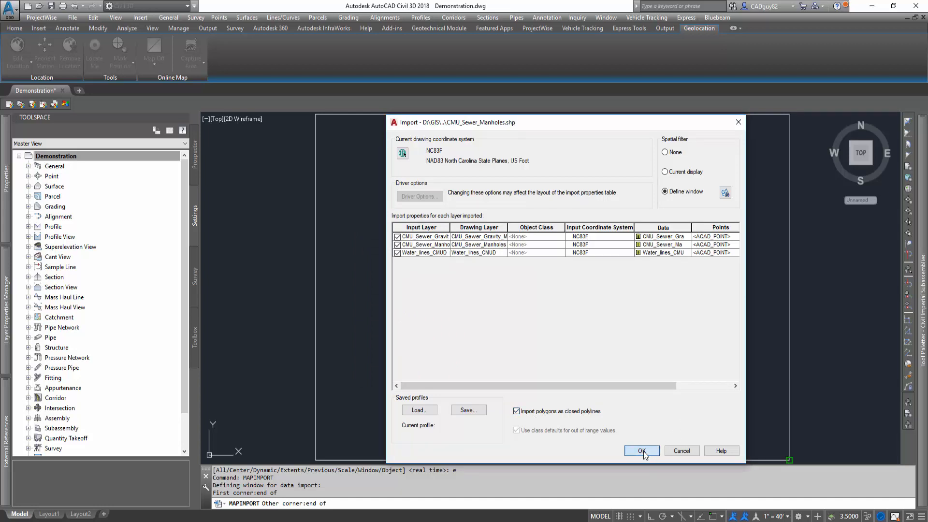
left_click(641, 450)
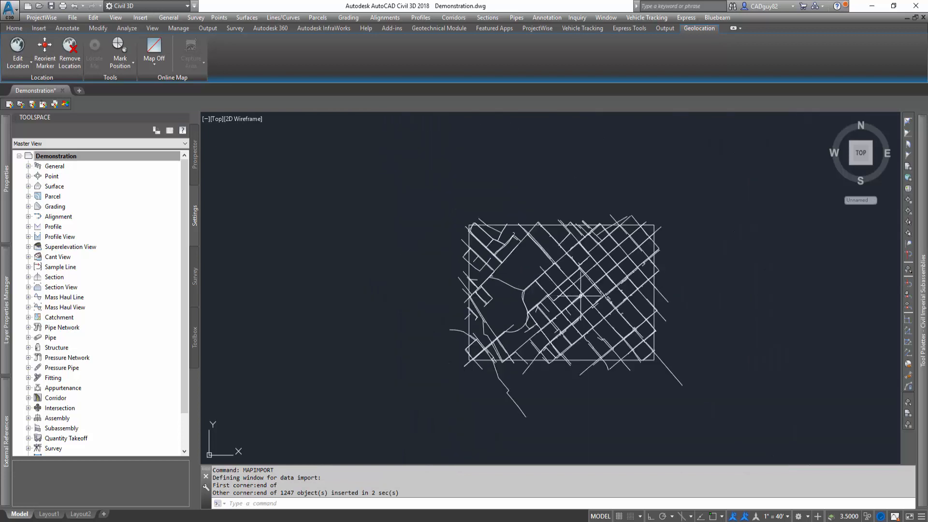
Zoom into the clipped linework, check it over aerial imagery, then turn the background map off.
type("Zo")
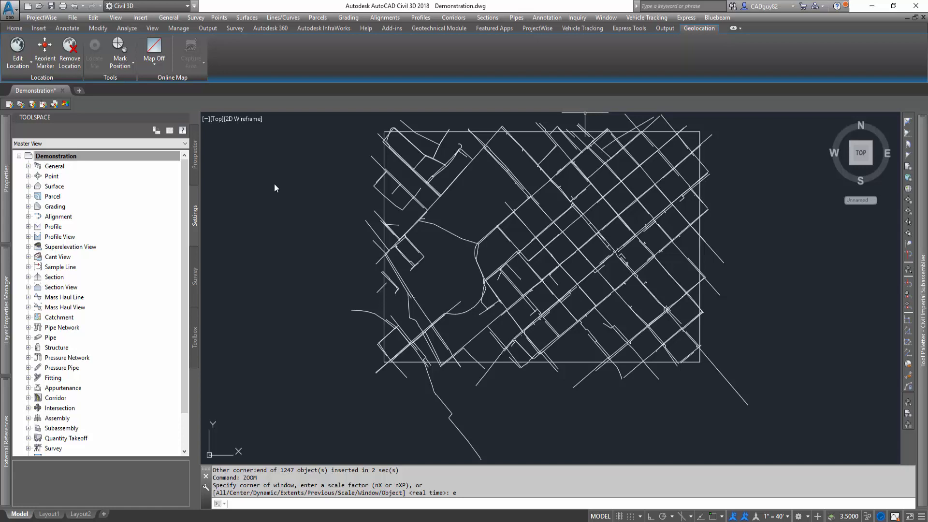
left_click(157, 49)
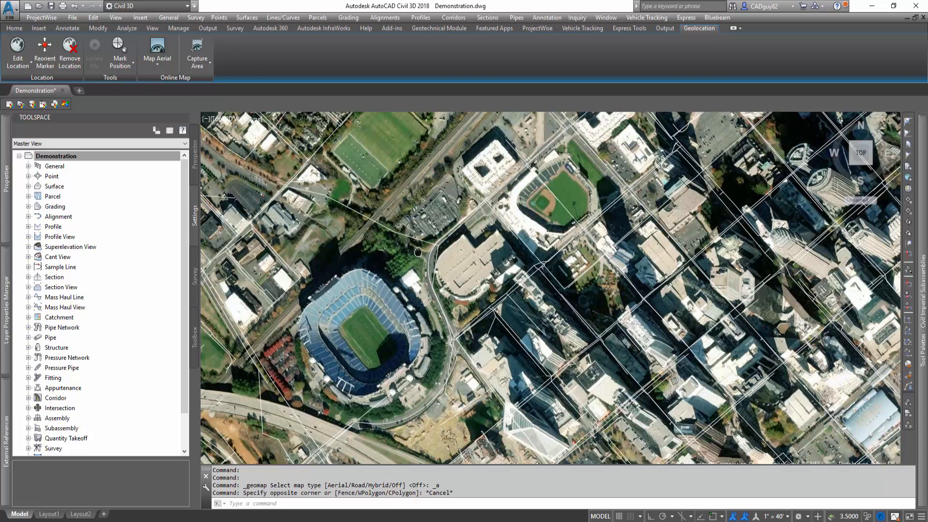
left_click(156, 51)
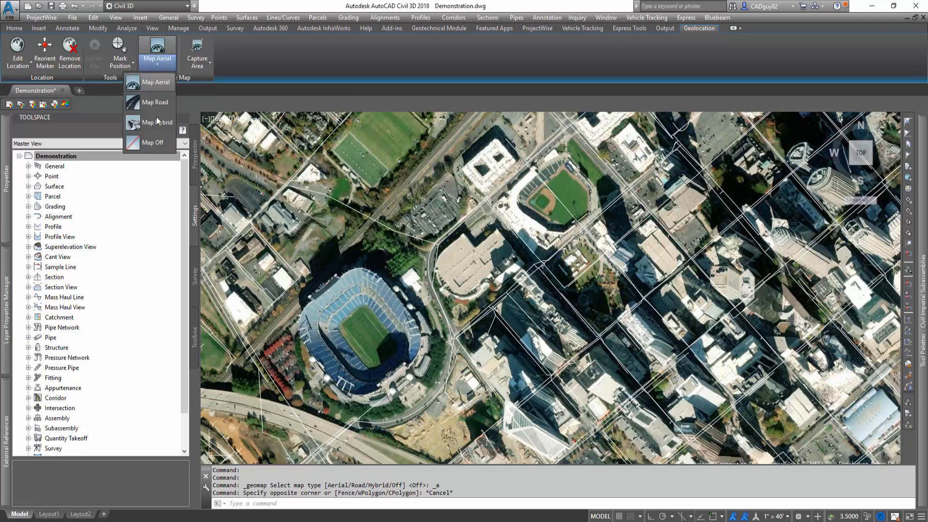
left_click(151, 143)
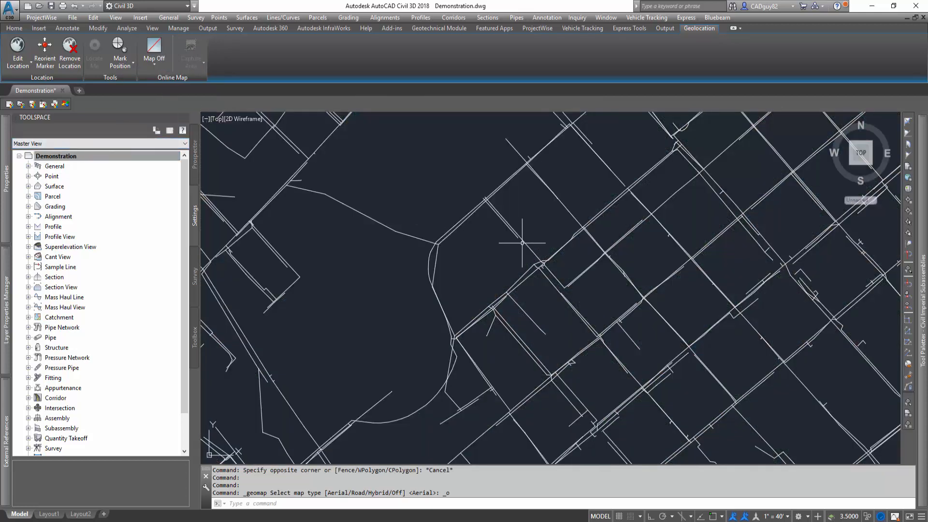
Read a water line's object data (diameter 20, DIP, 1966) and a sewer main's (size 8, file 5-109) in Properties.
left_click(512, 231)
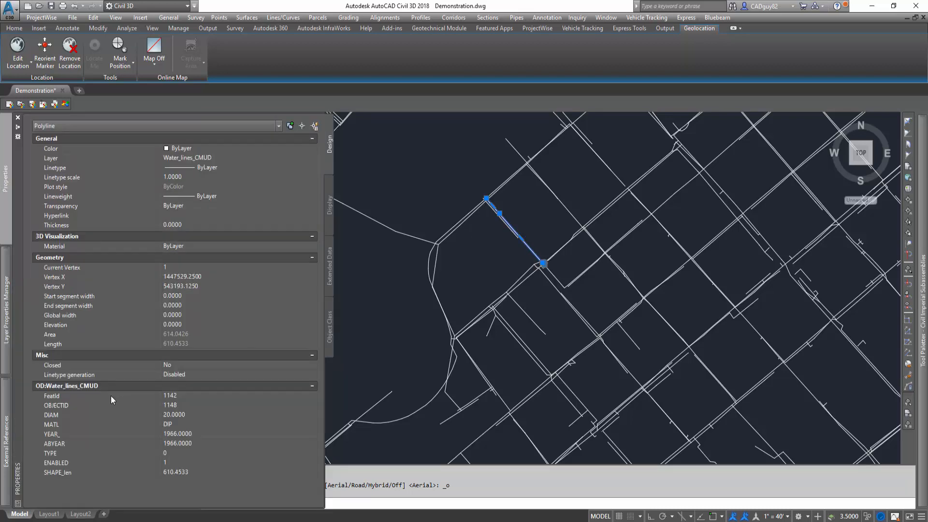
mouse_move(209, 164)
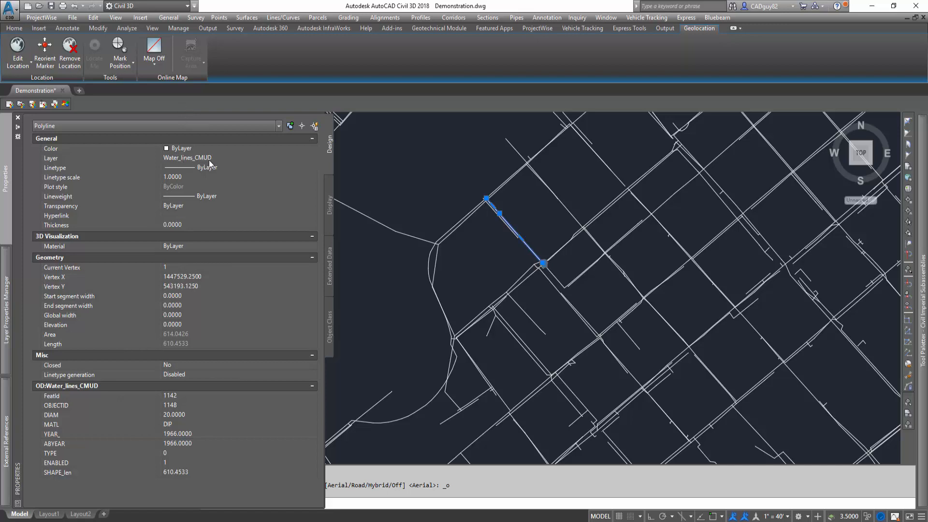
mouse_move(199, 402)
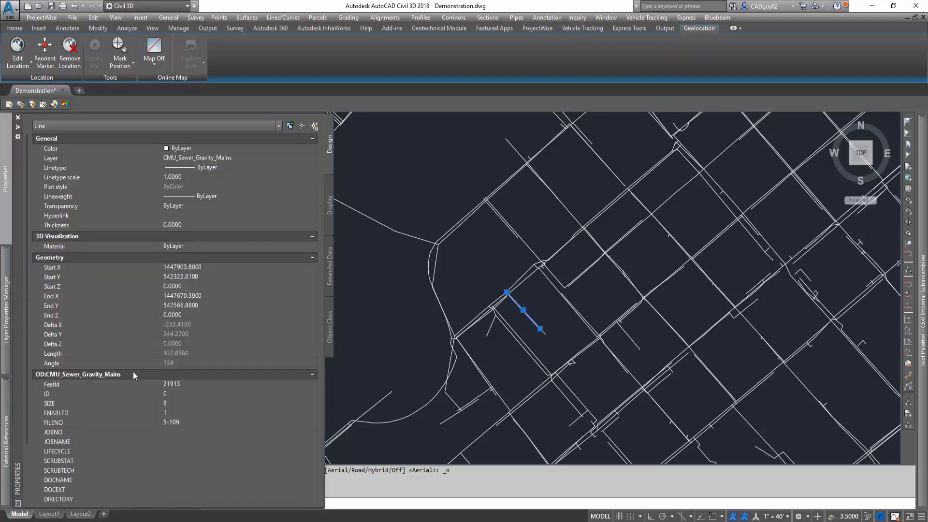
scroll("down", 3)
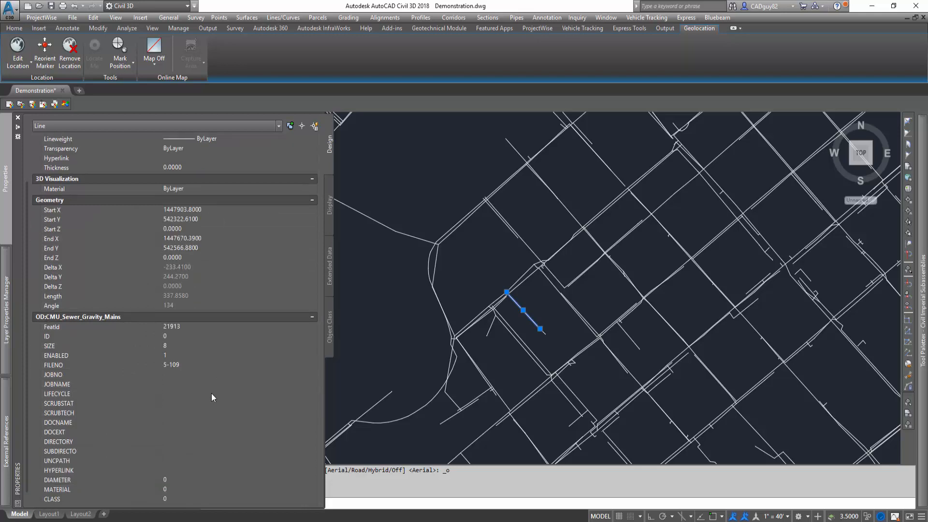
scroll("down", 3)
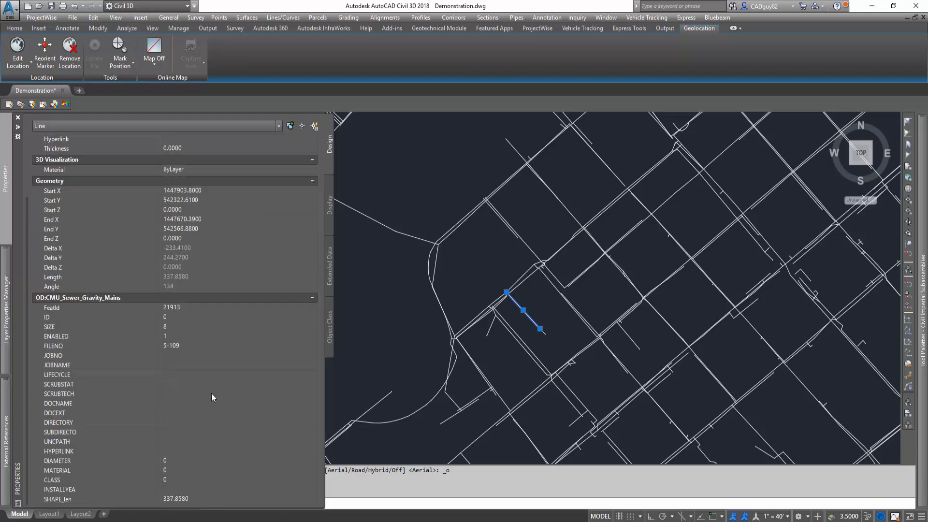
mouse_move(208, 395)
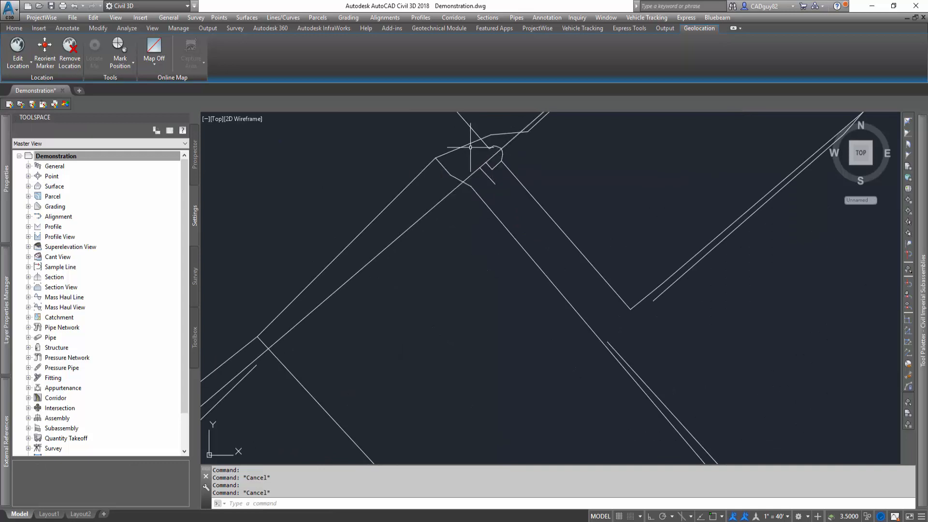
Read object data for a size-12 sewer main and a manhole point (feature id, enabled flag) in Properties.
left_click(463, 146)
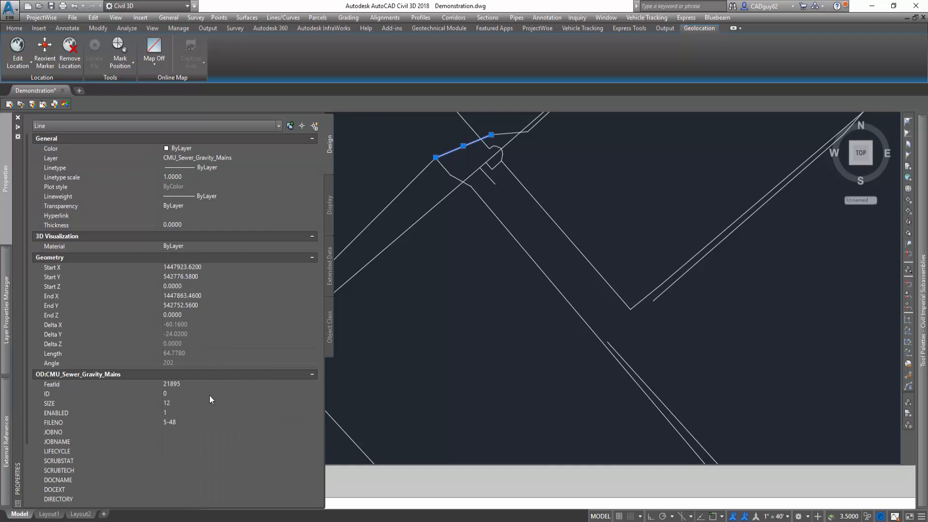
scroll("down", 3)
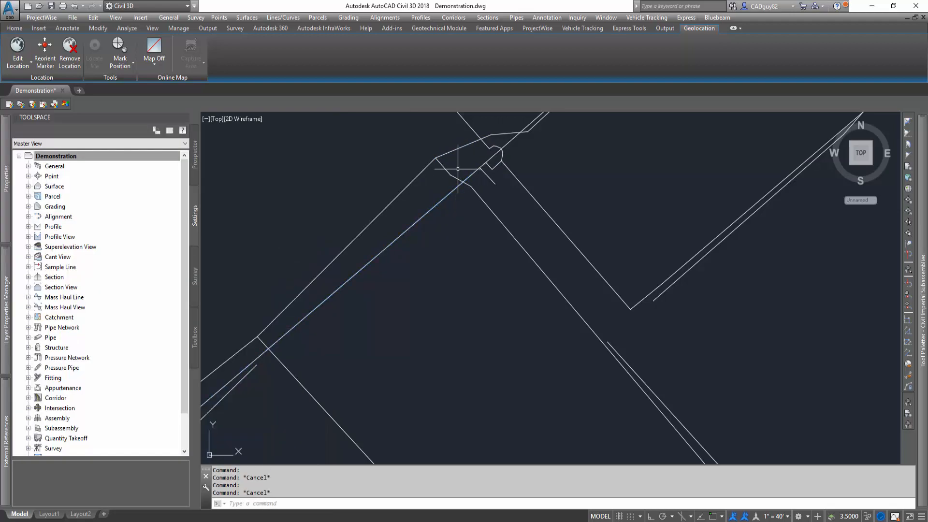
left_click(346, 247)
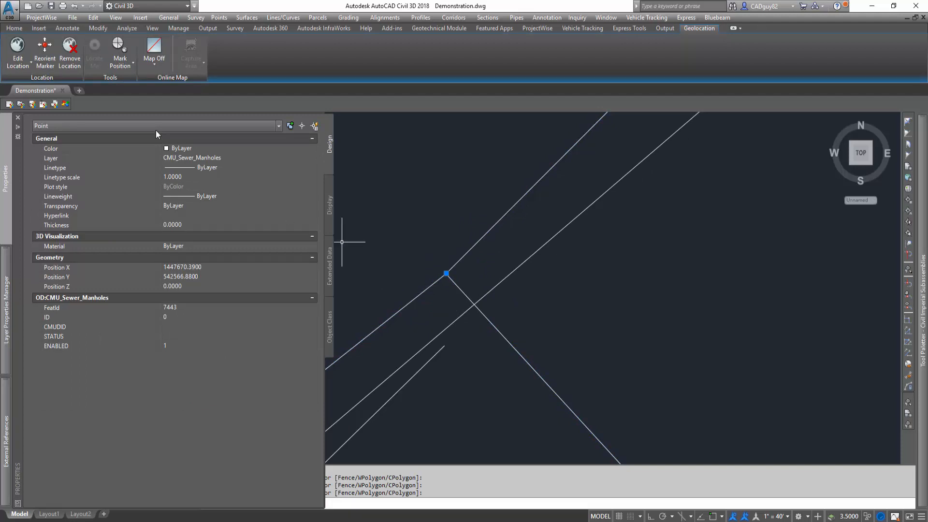
mouse_move(181, 310)
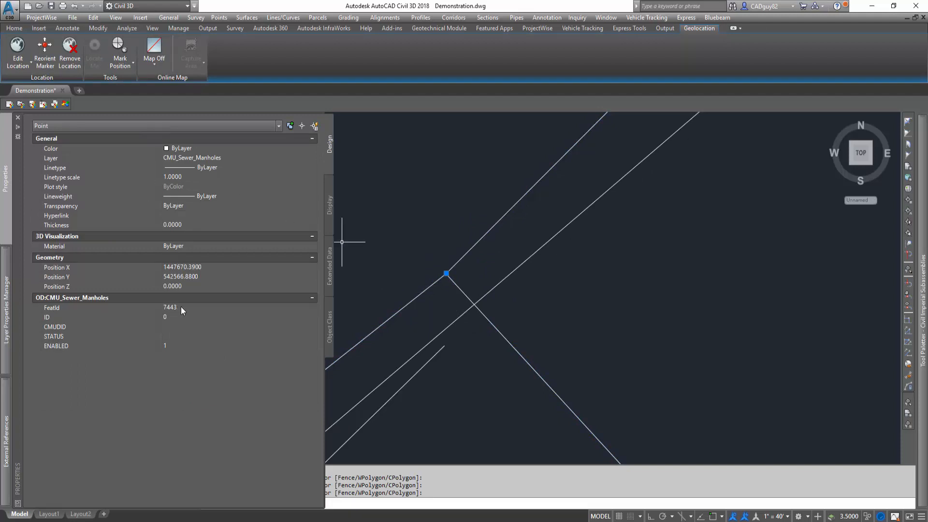
mouse_move(184, 354)
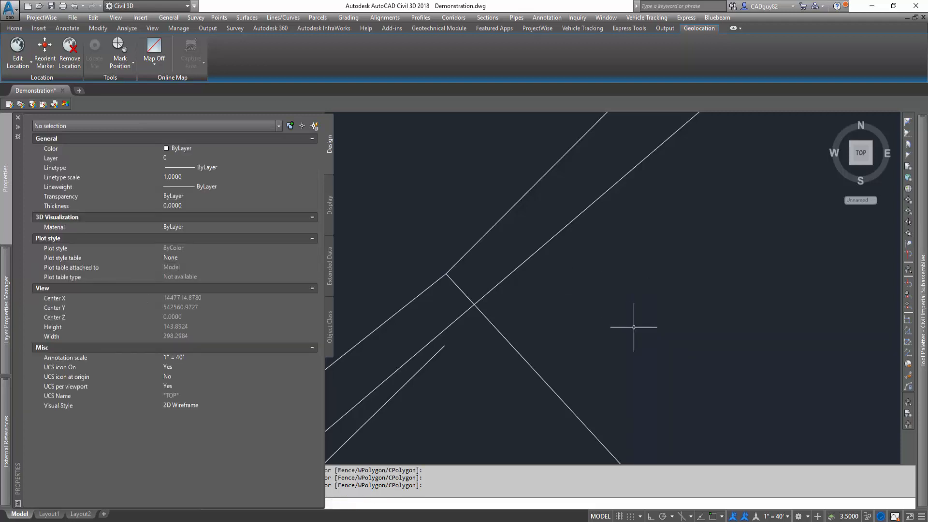
mouse_move(887, 402)
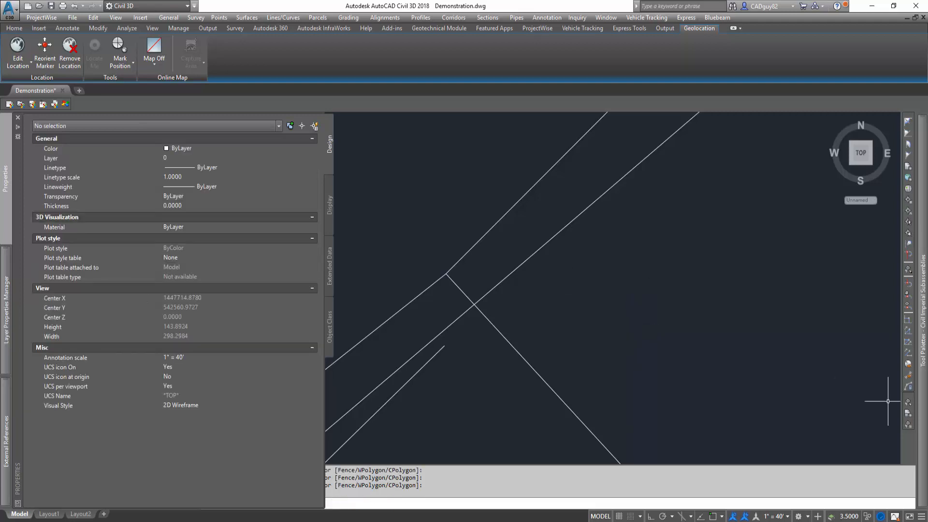